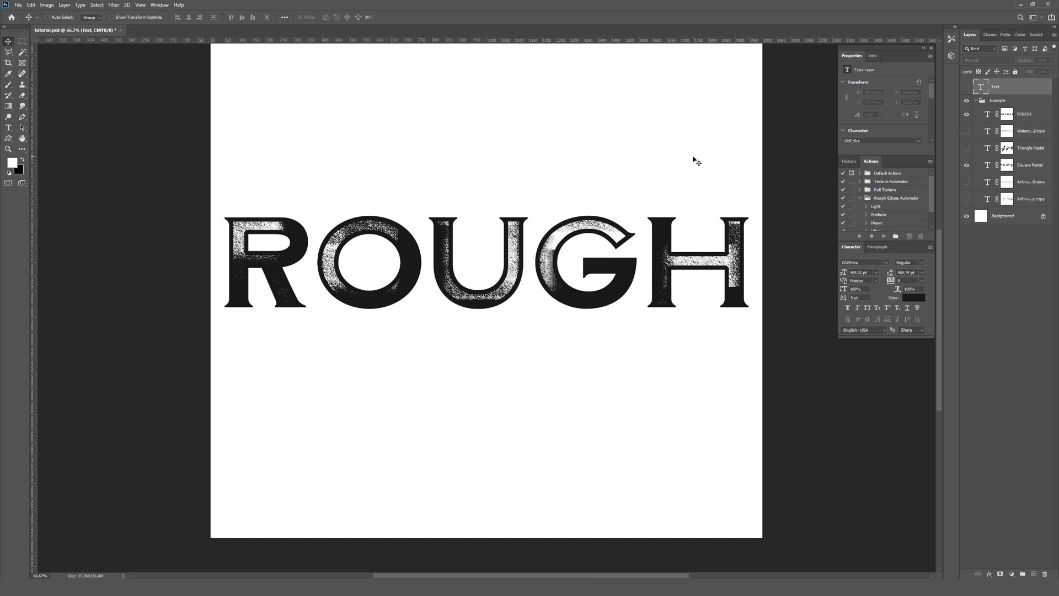
pyautogui.moveTo(617, 215)
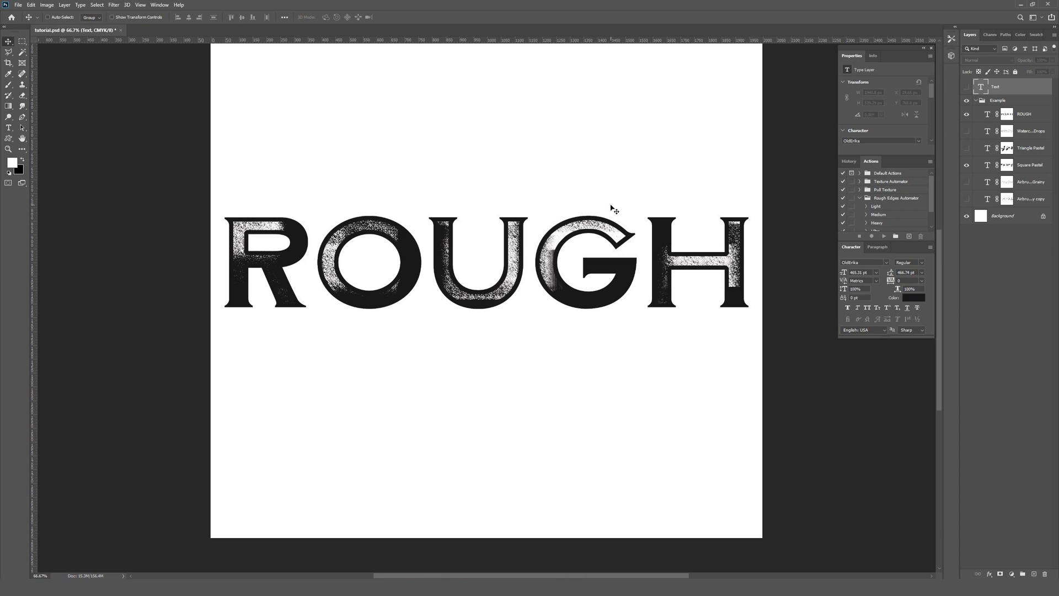
# Show the Square Pastel example texture on the ROUGH lettering instead of the grainy one.
pyautogui.click(1029, 164)
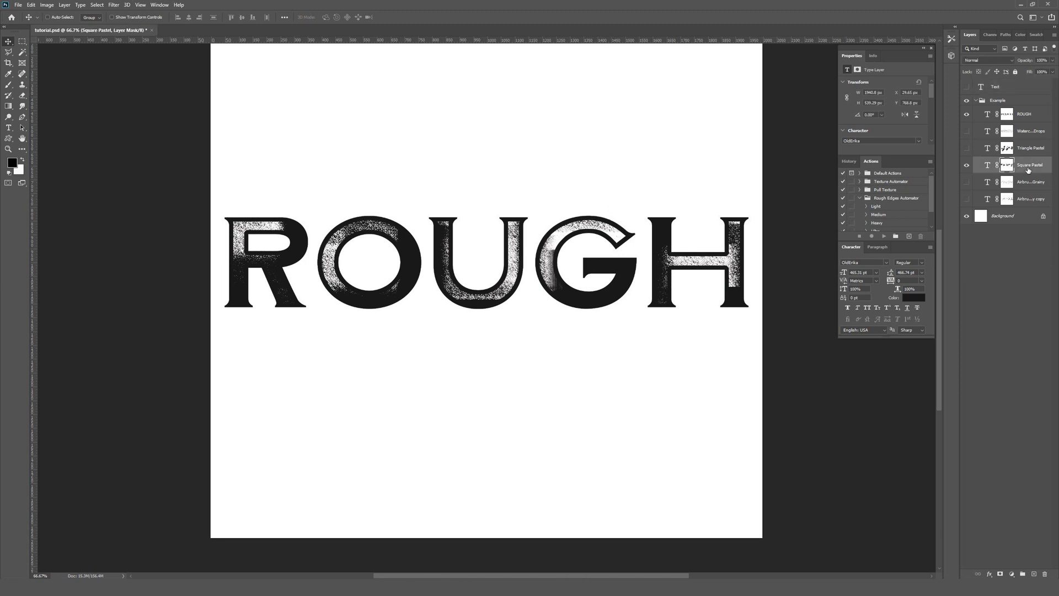
pyautogui.moveTo(1031, 166)
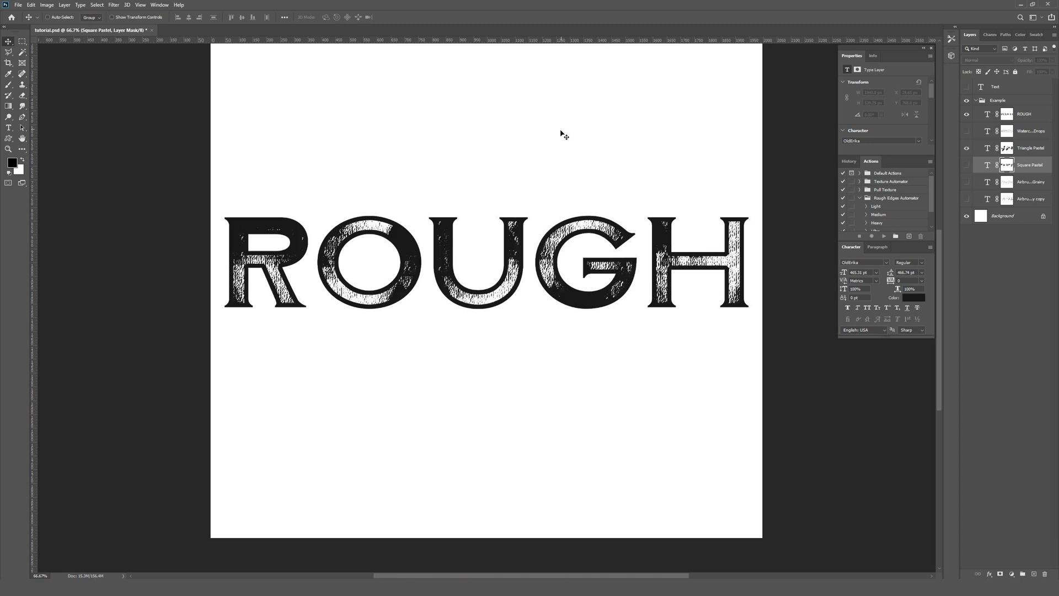
pyautogui.moveTo(479, 305)
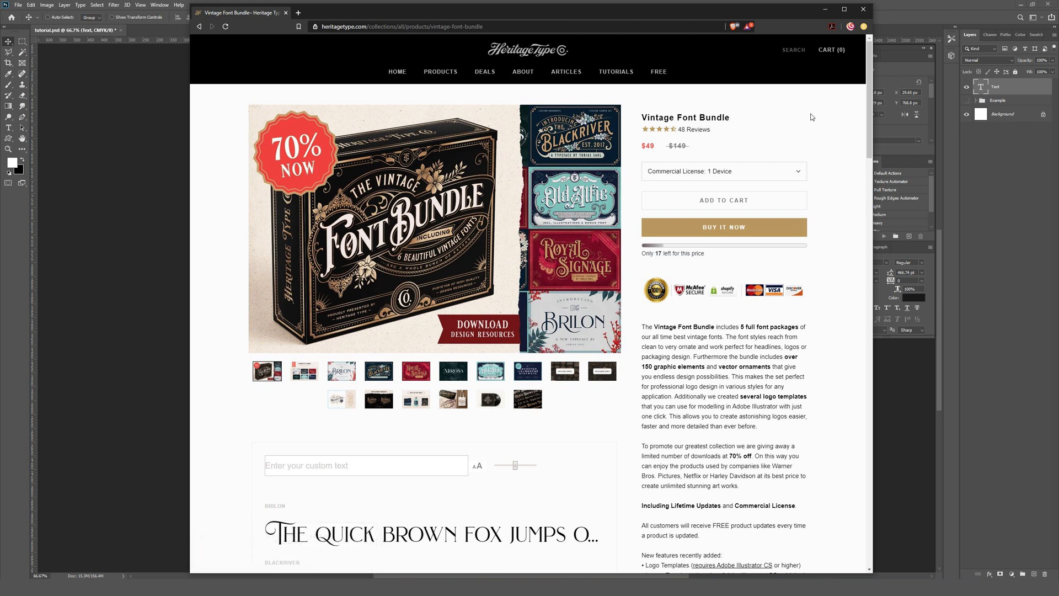
pyautogui.moveTo(793, 129)
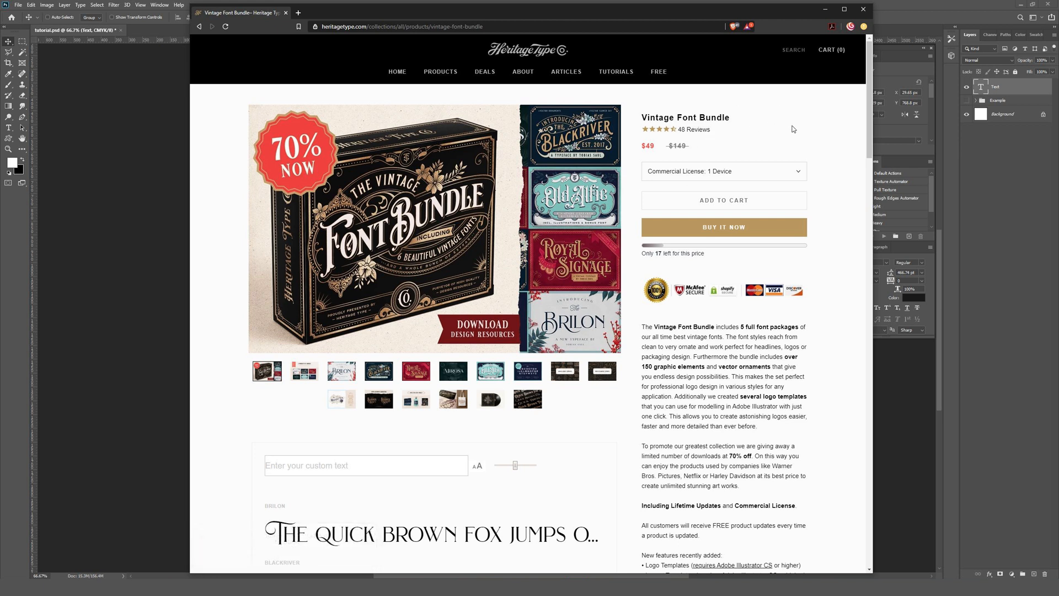
# Browse the Vintage Font Bundle previews, then go to the Heritage Type all-fonts collection.
pyautogui.scroll(-3)
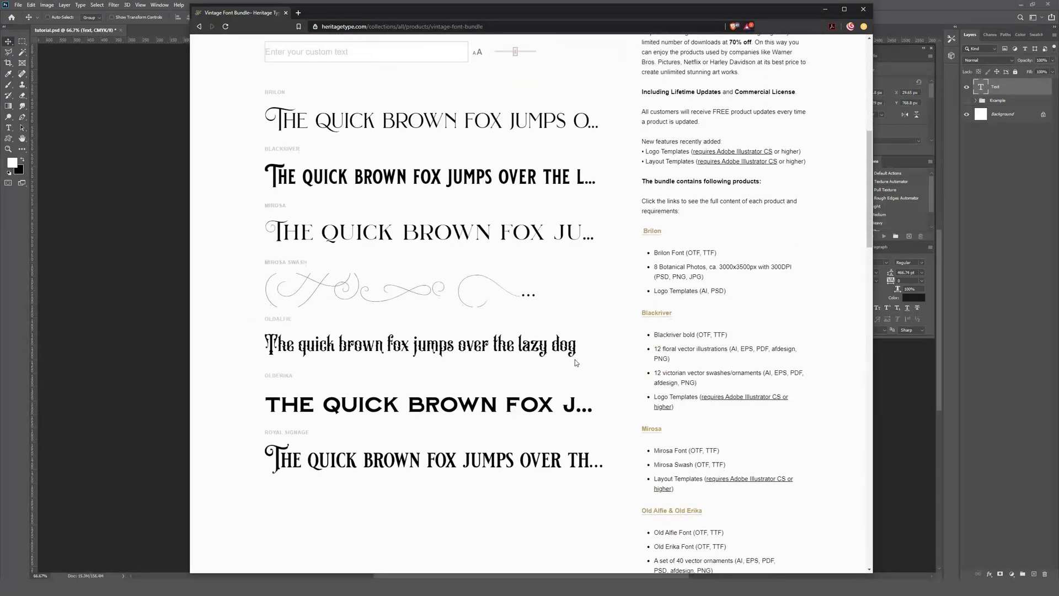
pyautogui.scroll(-3)
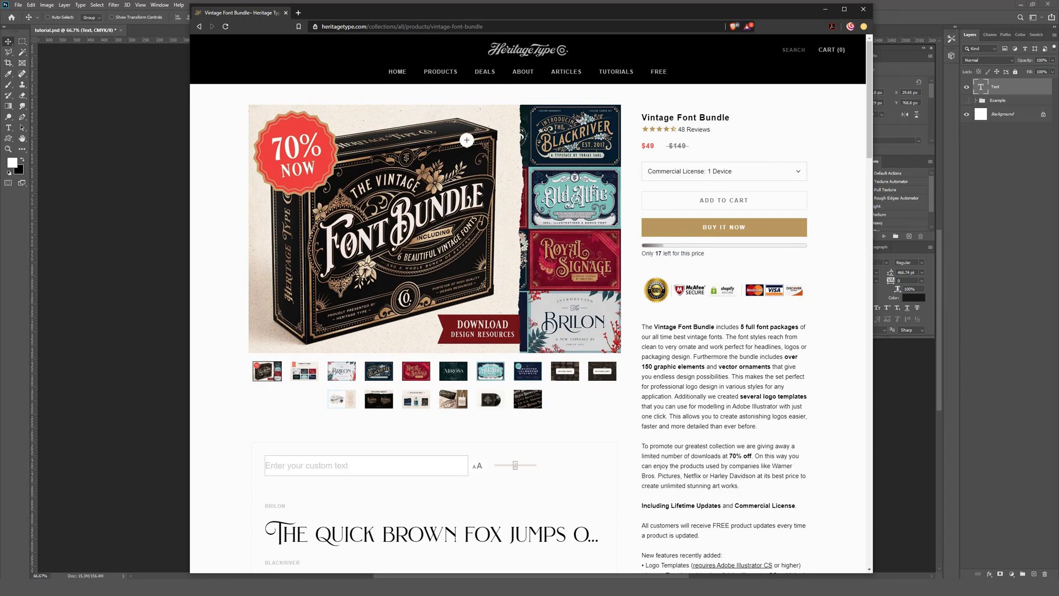
pyautogui.click(225, 26)
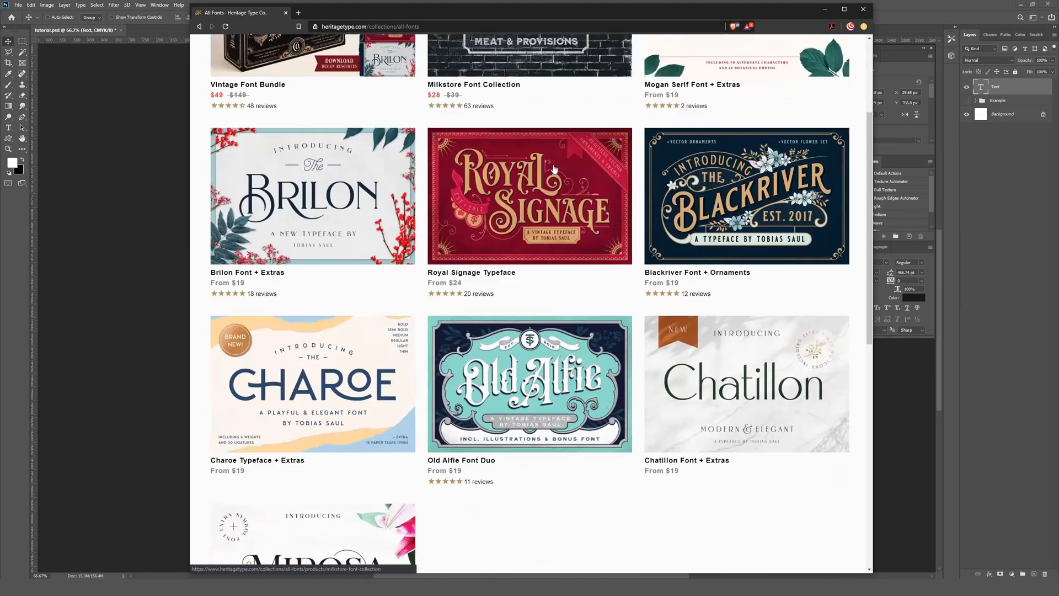
pyautogui.scroll(-3)
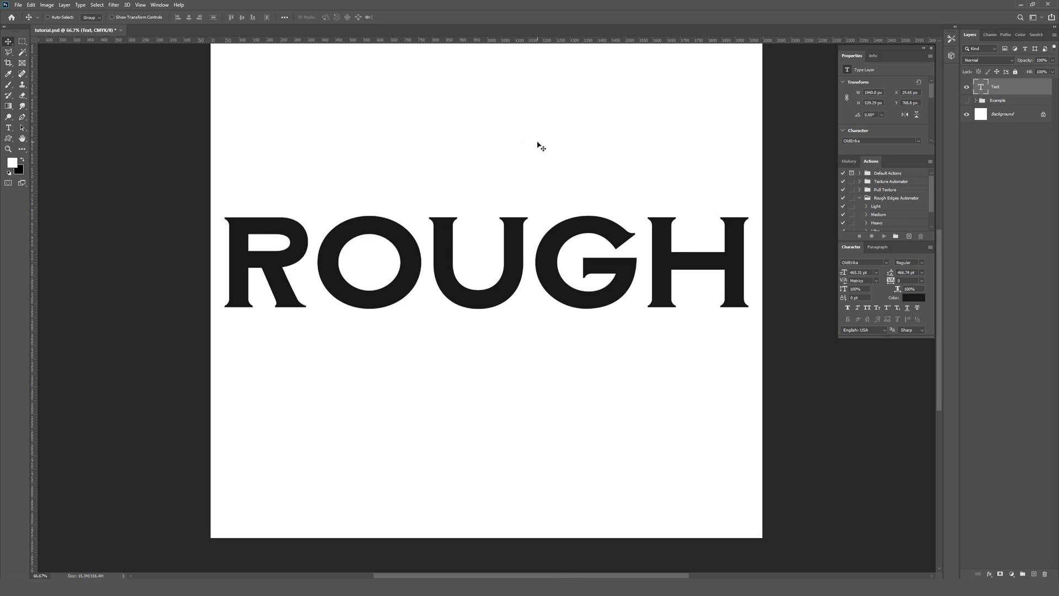
pyautogui.moveTo(181, 234)
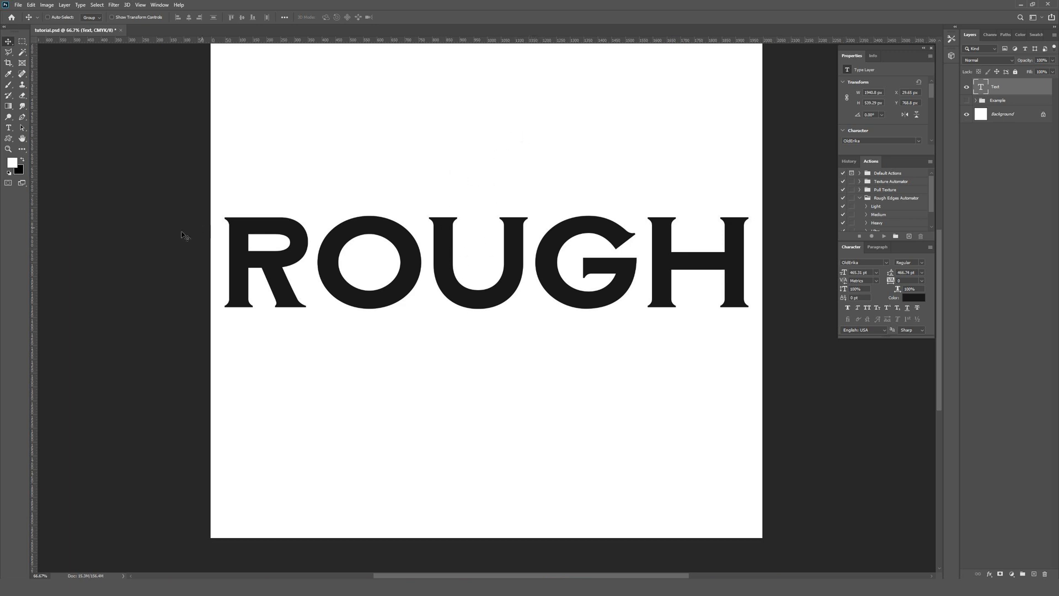
pyautogui.moveTo(565, 166)
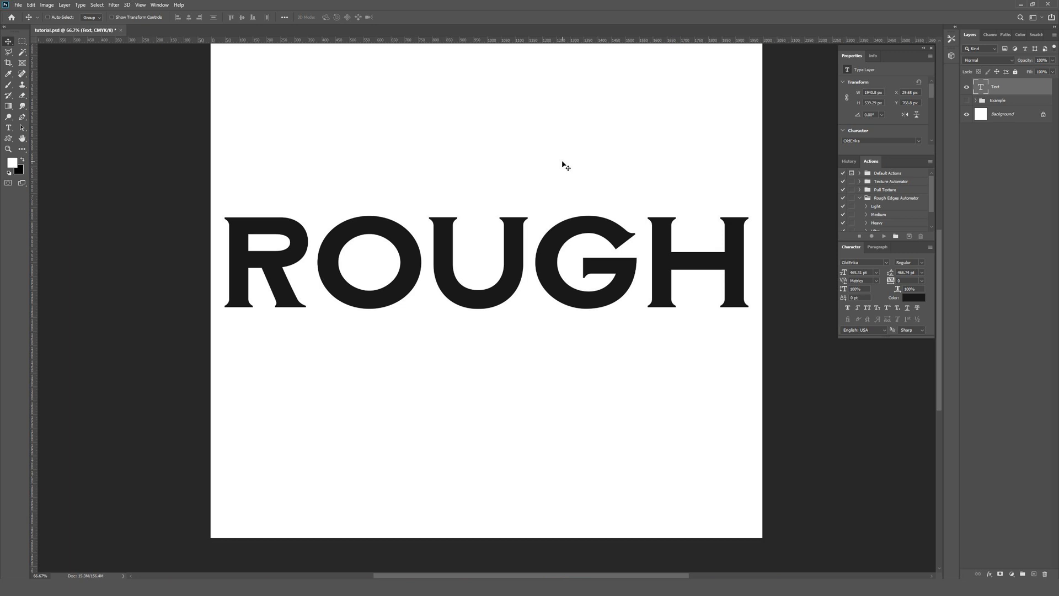
pyautogui.moveTo(216, 125)
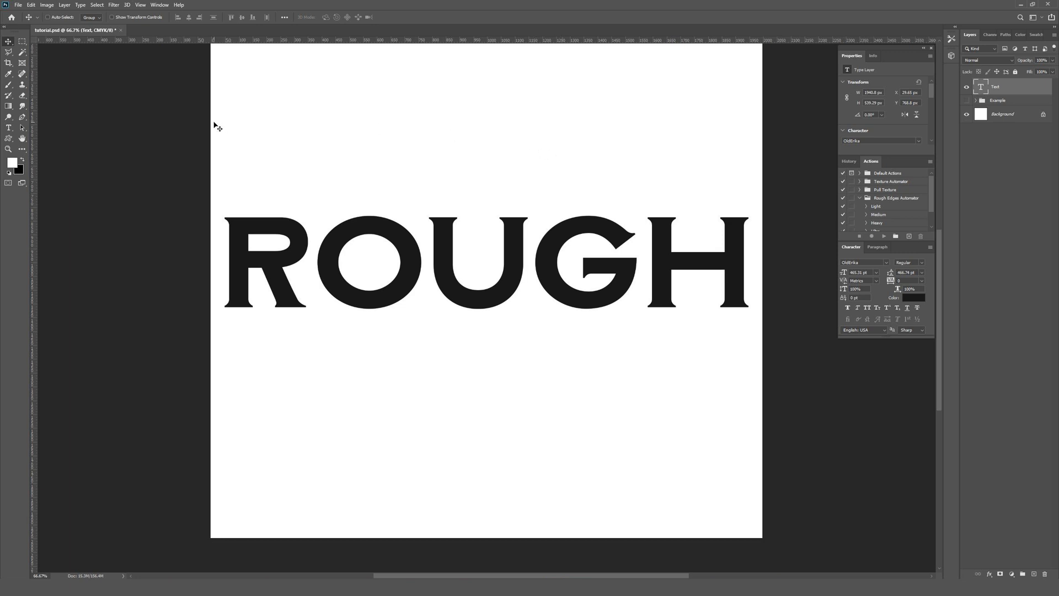
pyautogui.moveTo(778, 288)
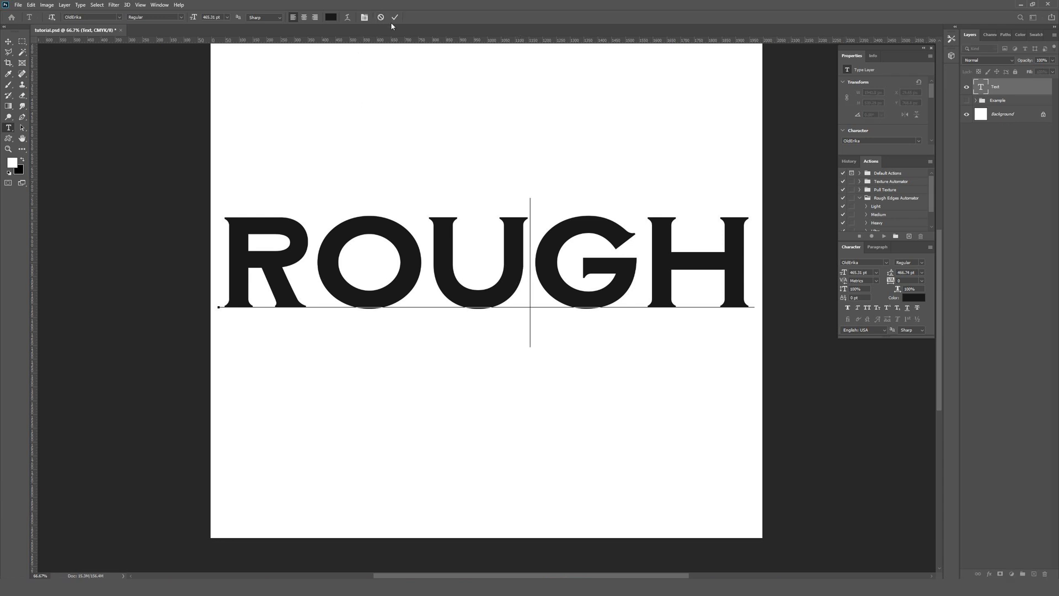
pyautogui.click(395, 16)
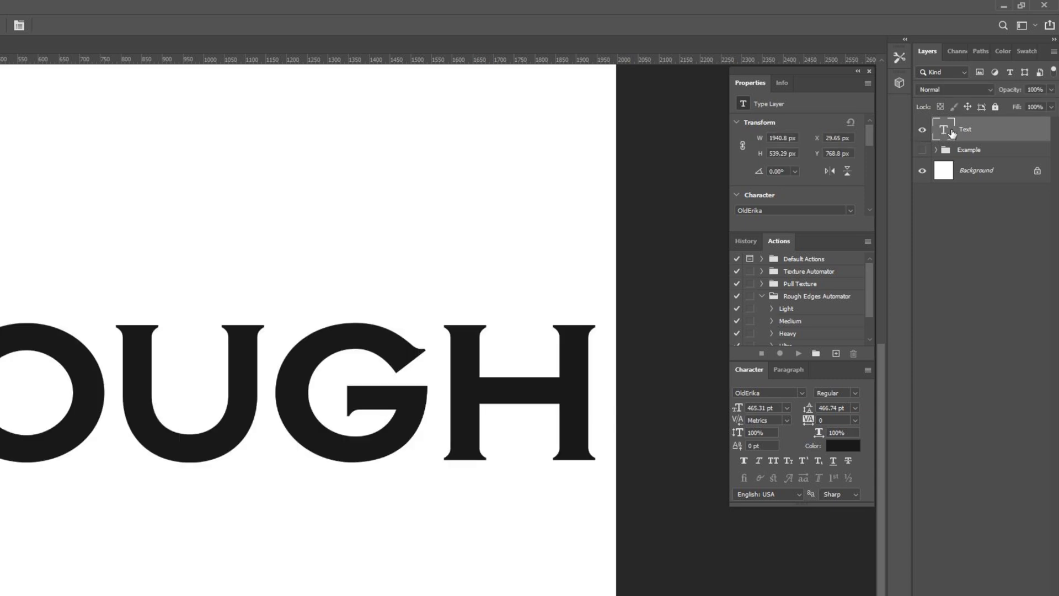
pyautogui.moveTo(984, 134)
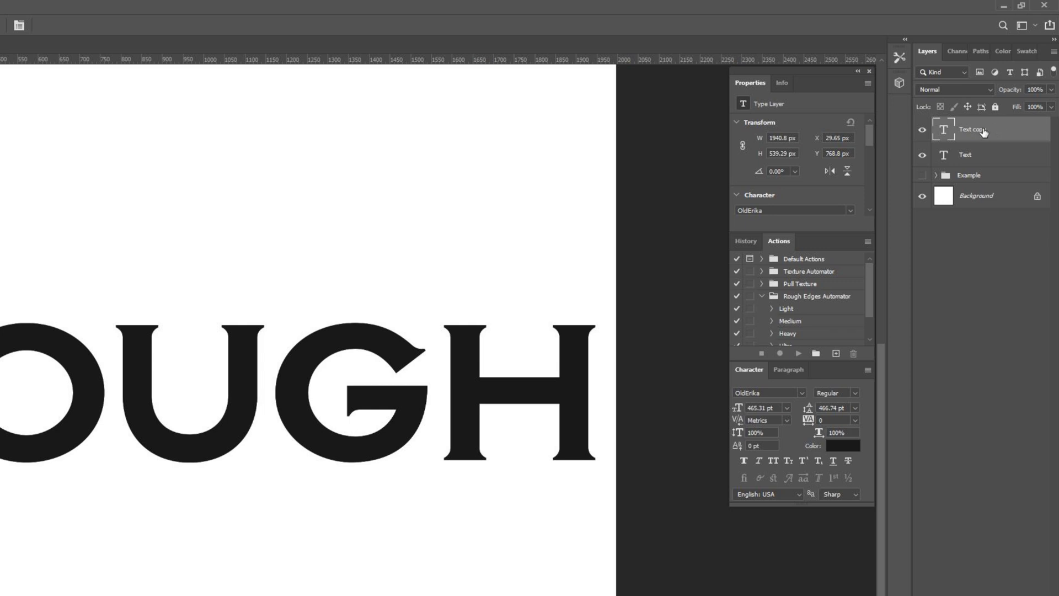
pyautogui.moveTo(970, 131)
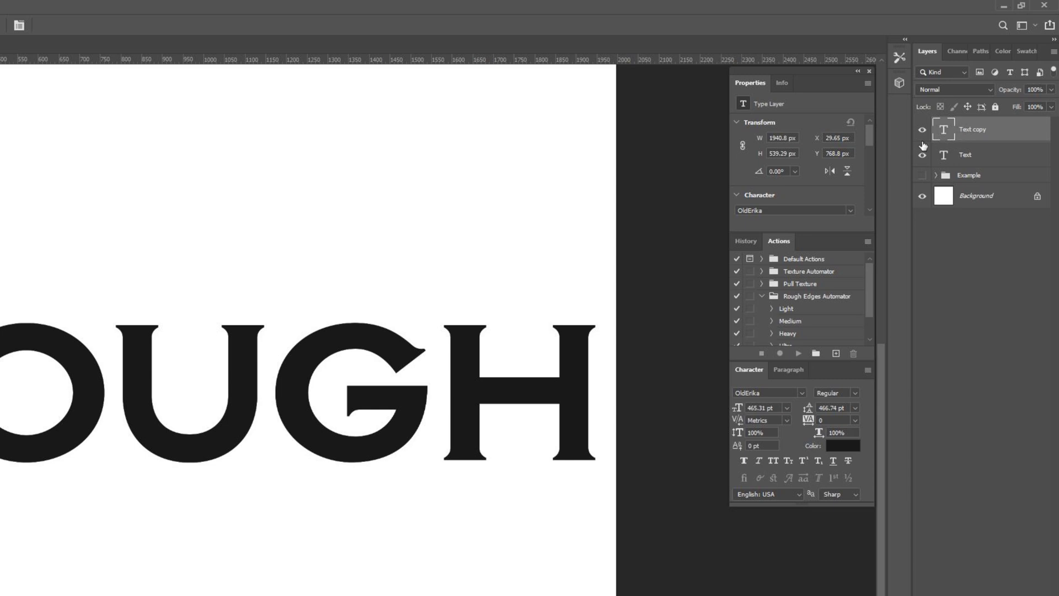
pyautogui.moveTo(945, 132)
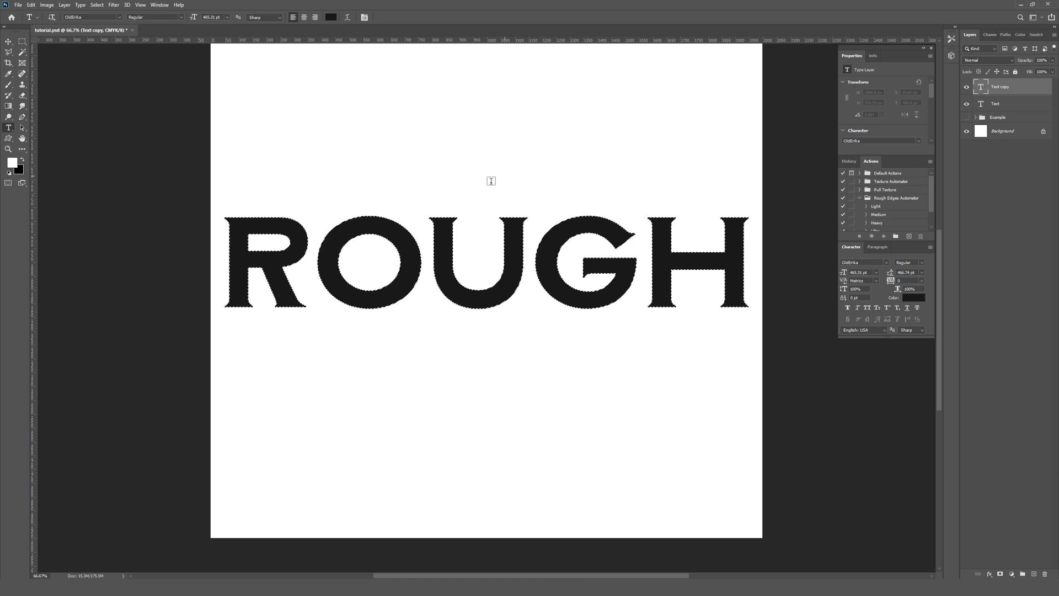
# Contract the ROUGH letter selection inward by 15 pixels via Select > Modify > Contract.
pyautogui.click(97, 4)
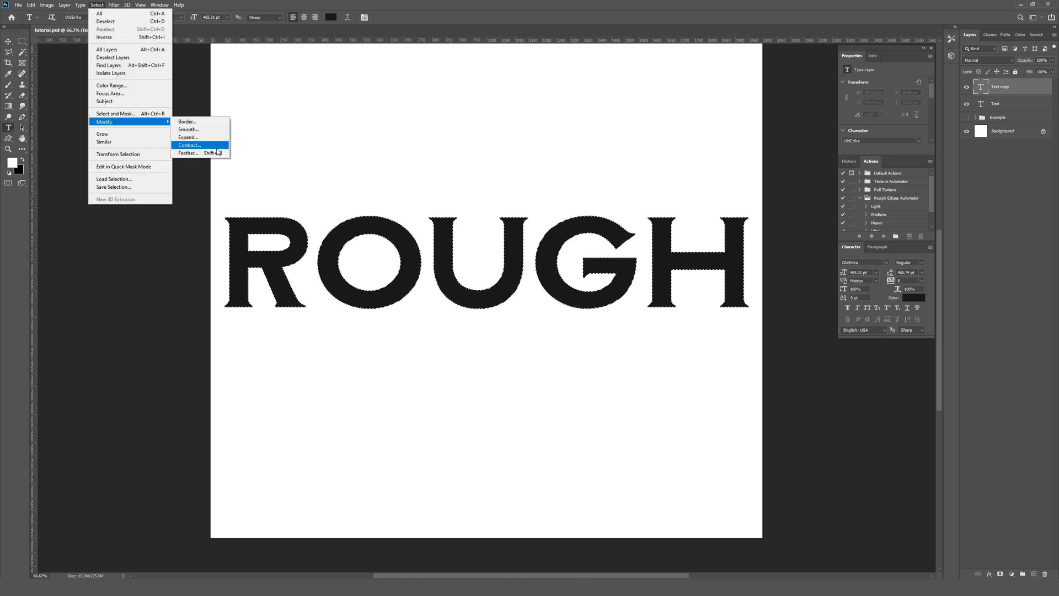
pyautogui.click(189, 144)
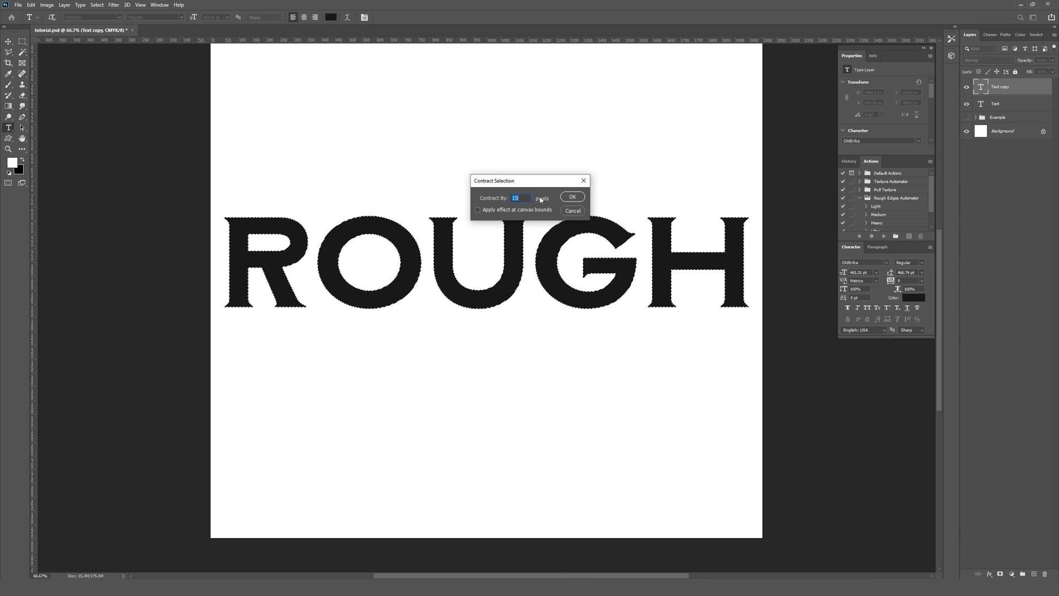
pyautogui.click(572, 196)
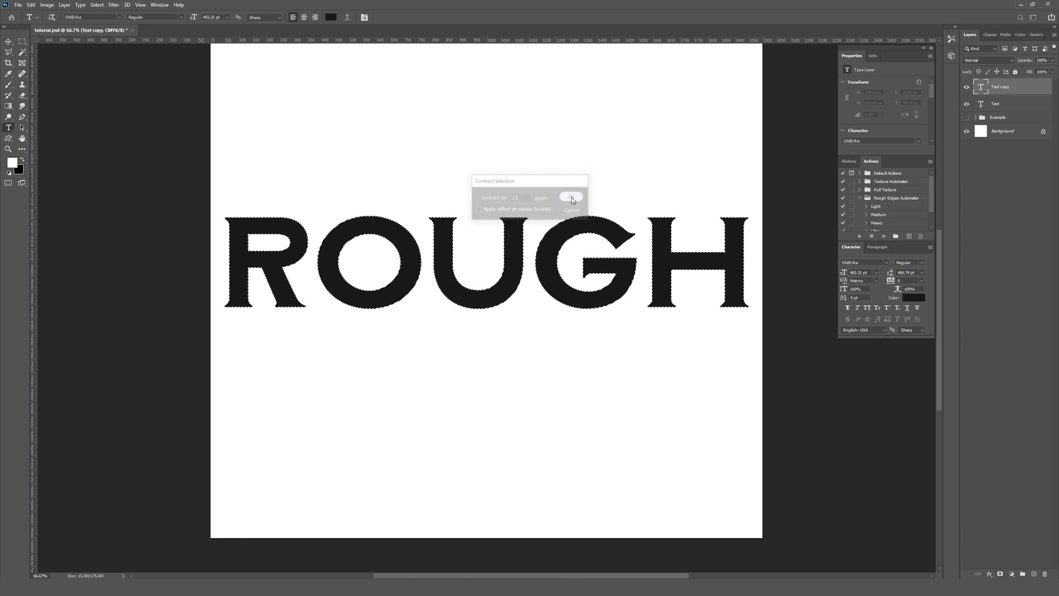
pyautogui.click(570, 196)
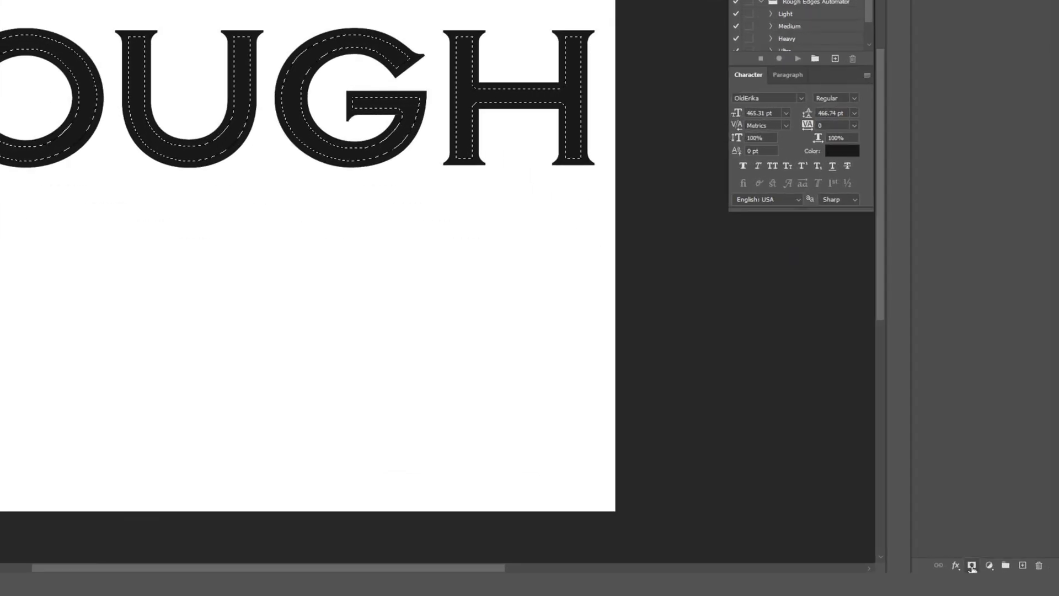
pyautogui.moveTo(972, 566)
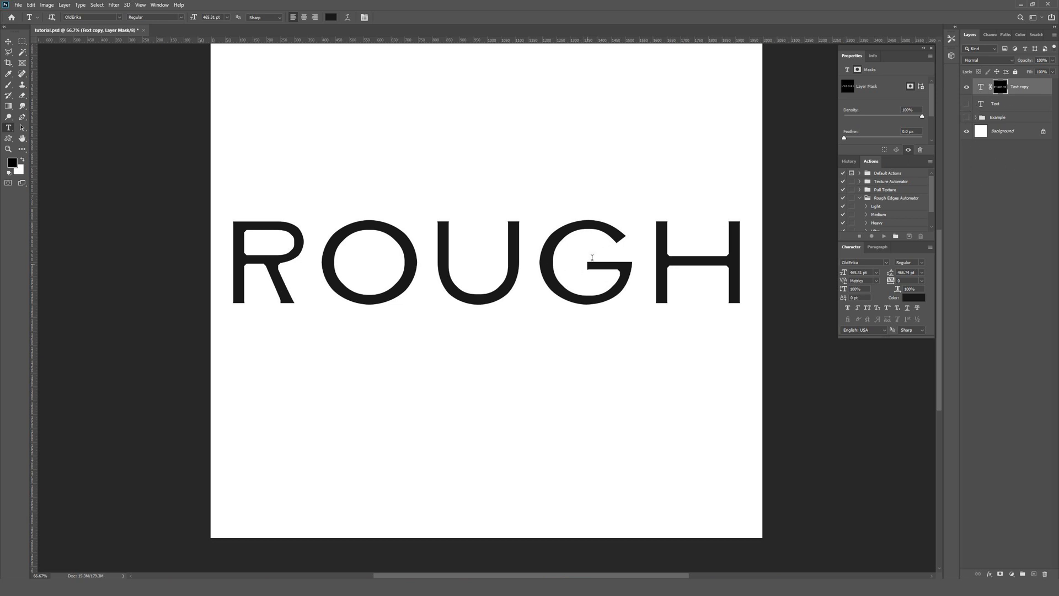
pyautogui.moveTo(555, 342)
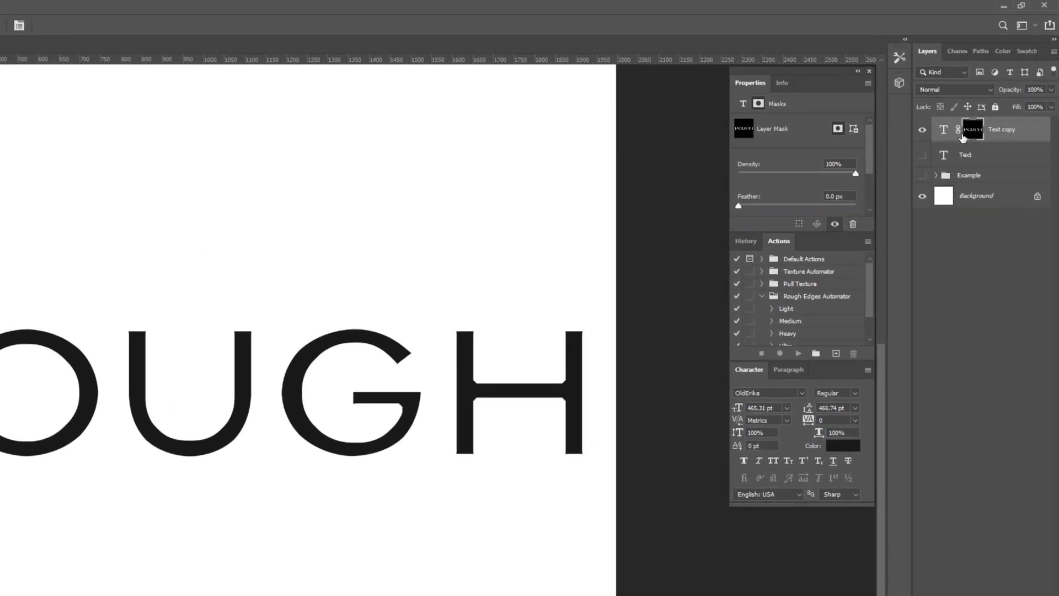
pyautogui.moveTo(973, 130)
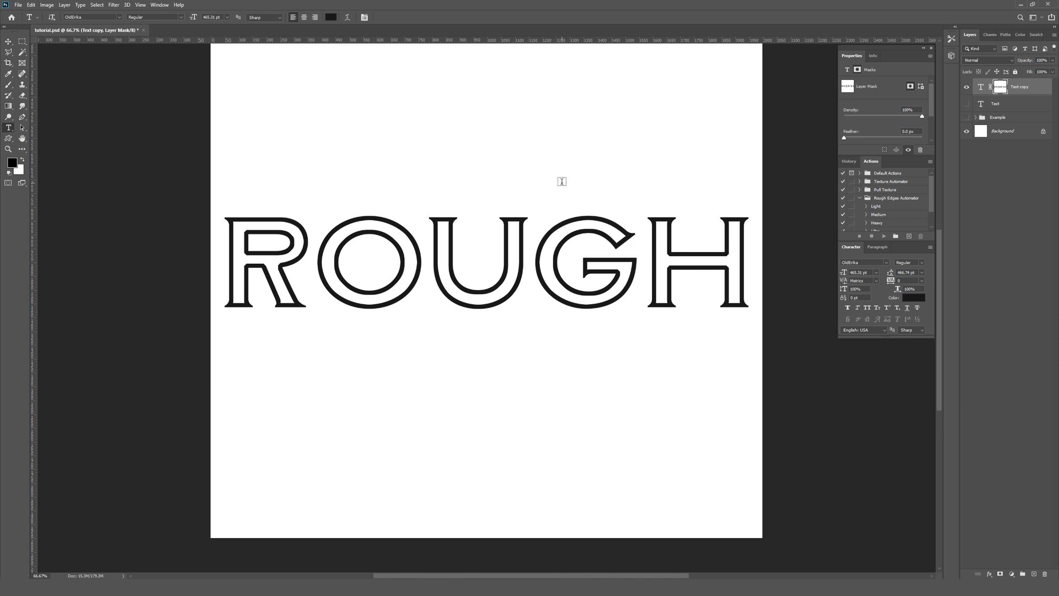
pyautogui.moveTo(1000, 88)
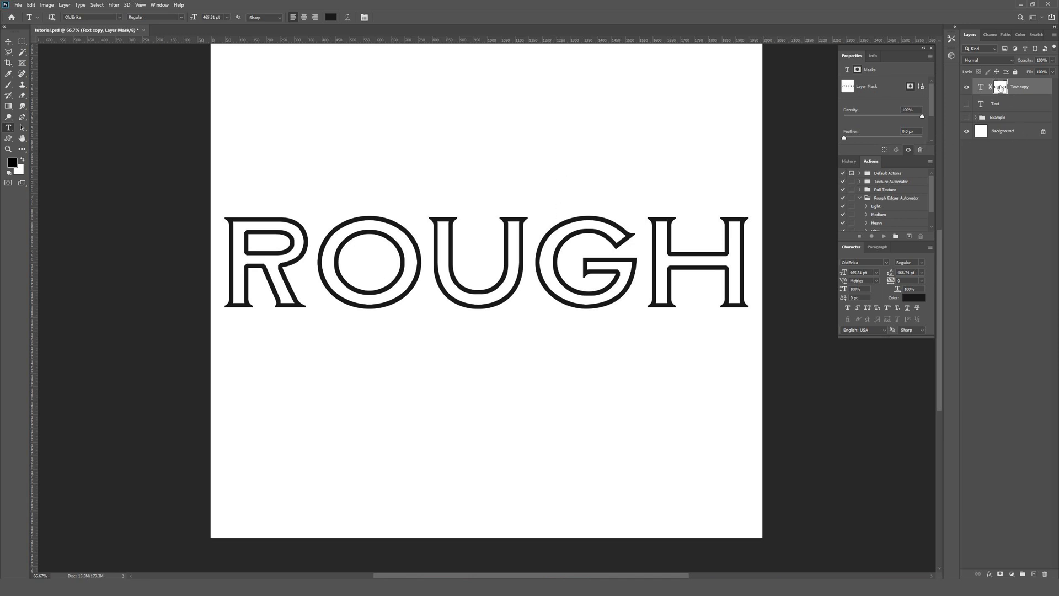
# Target the mask on the Text copy layer so it can be inverted to hollow outlines.
pyautogui.click(1000, 86)
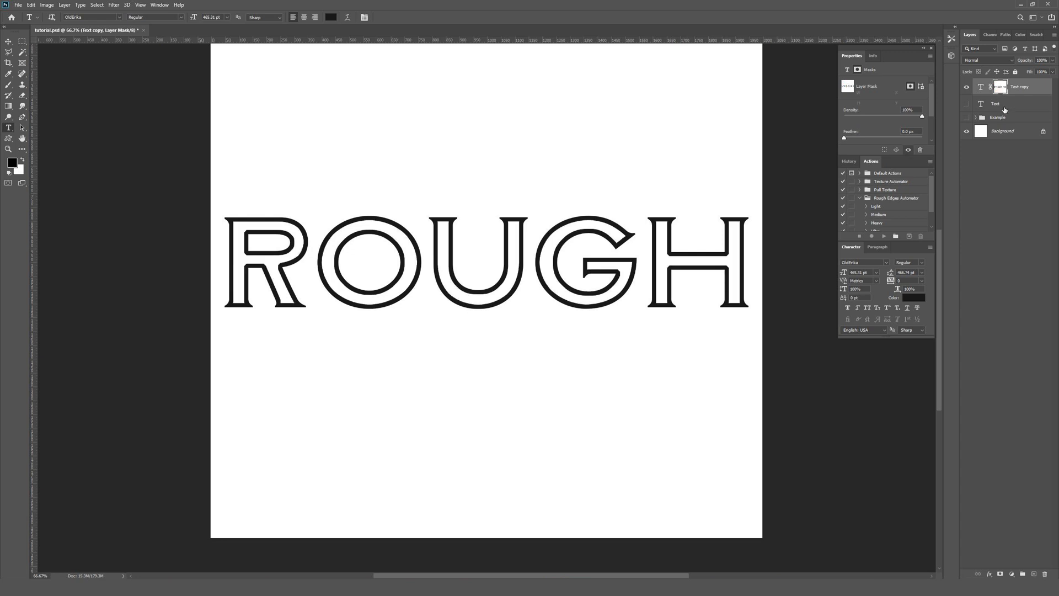
# Add a blank white mask to the original Text layer and set the background colour to white.
pyautogui.click(995, 103)
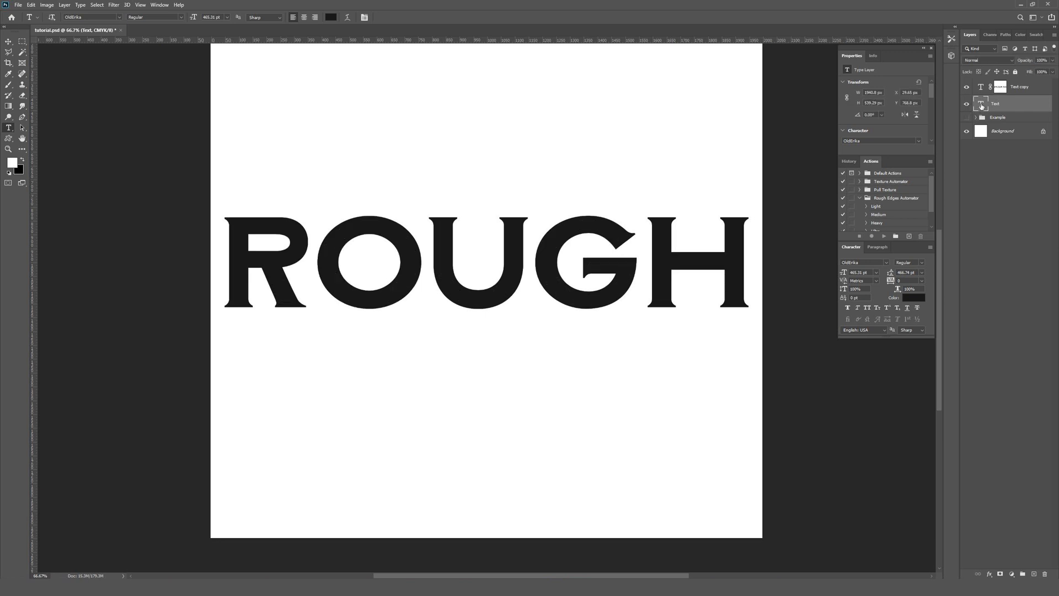
pyautogui.moveTo(981, 106)
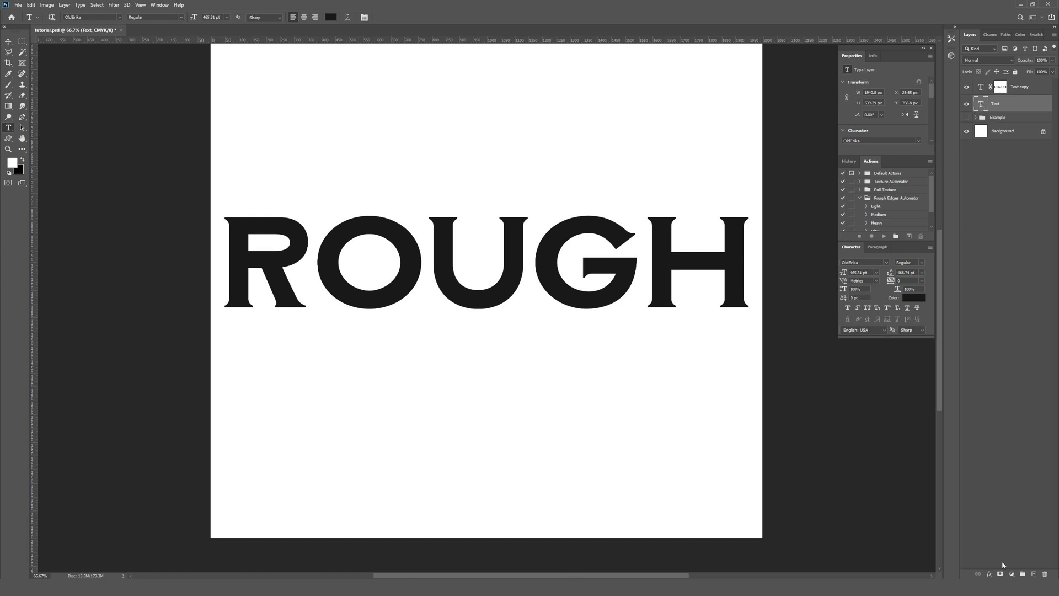
pyautogui.moveTo(1003, 573)
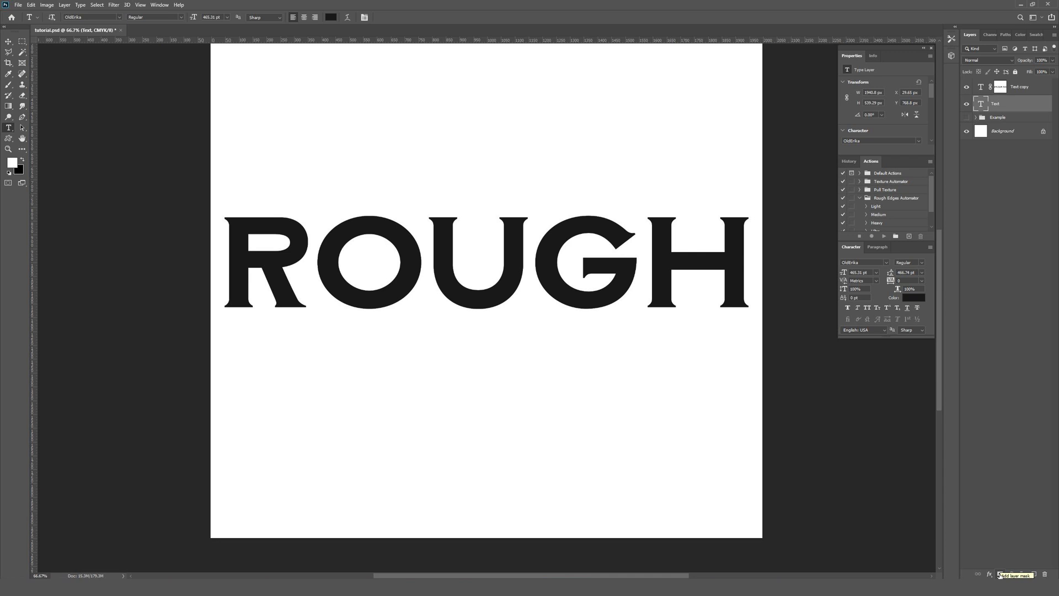
pyautogui.click(1012, 573)
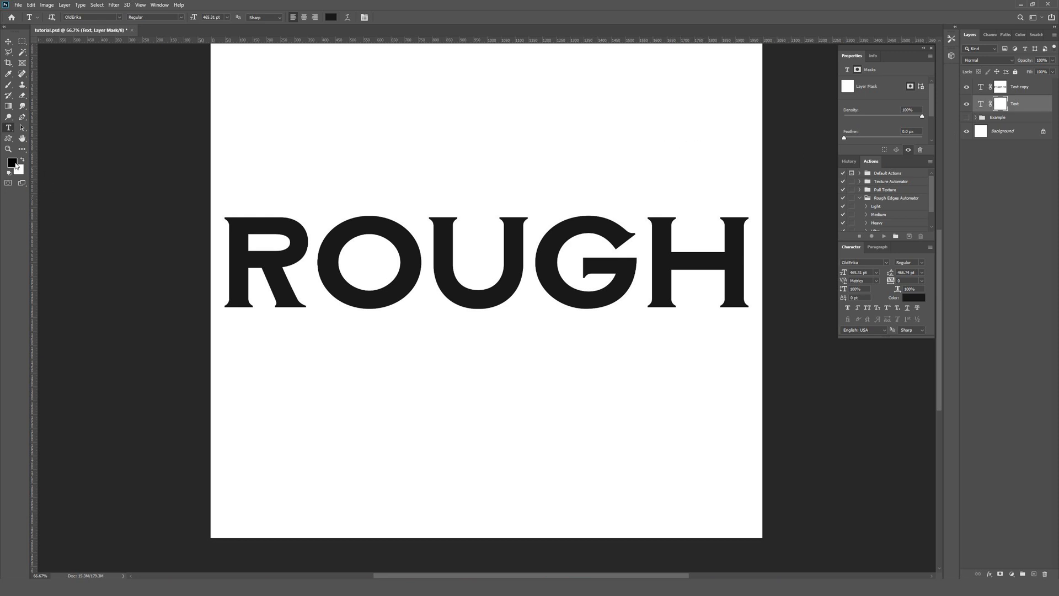
pyautogui.click(12, 160)
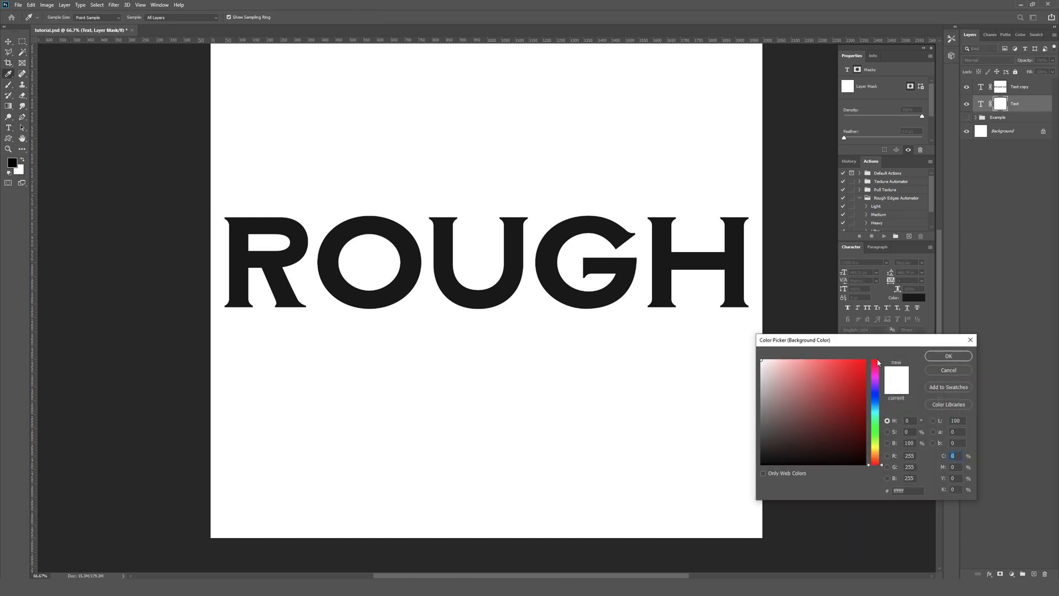
pyautogui.click(947, 356)
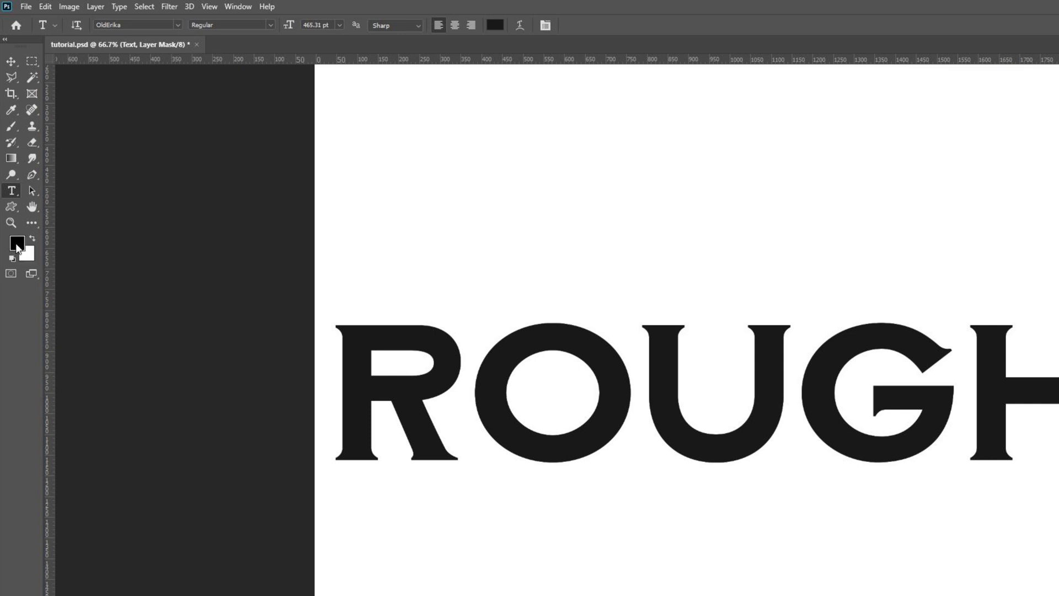
pyautogui.moveTo(26, 248)
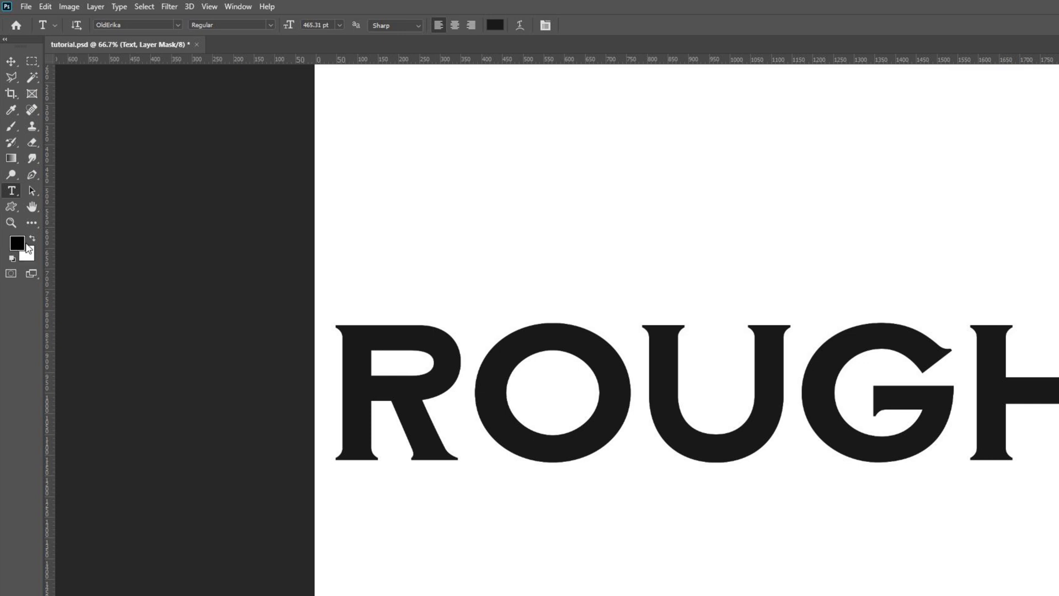
pyautogui.moveTo(16, 242)
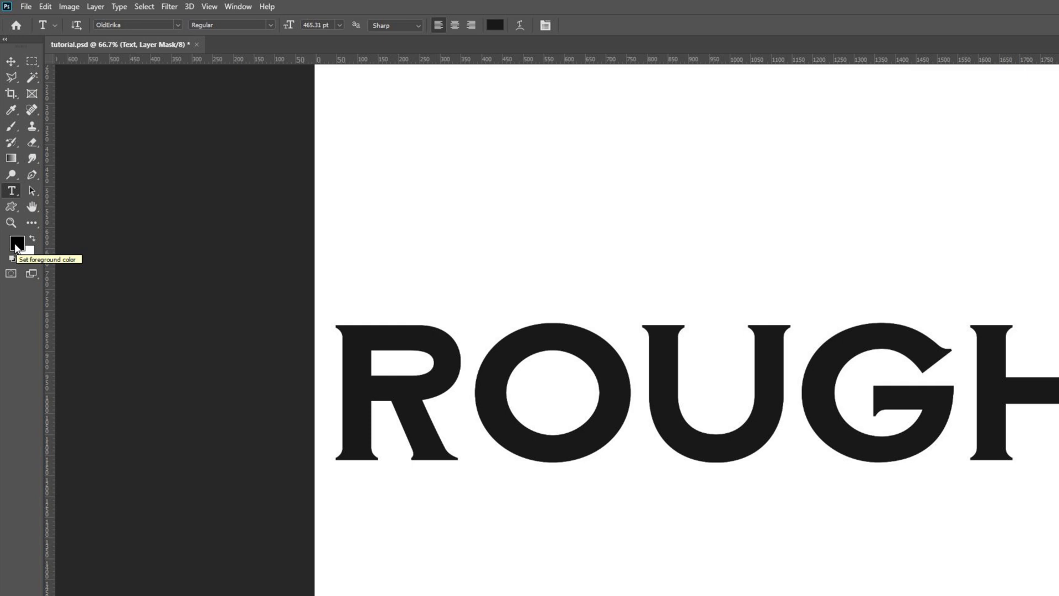
# Activate the Brush tool and browse the preset list down to the Square Pastel brush at 200 px.
pyautogui.click(11, 125)
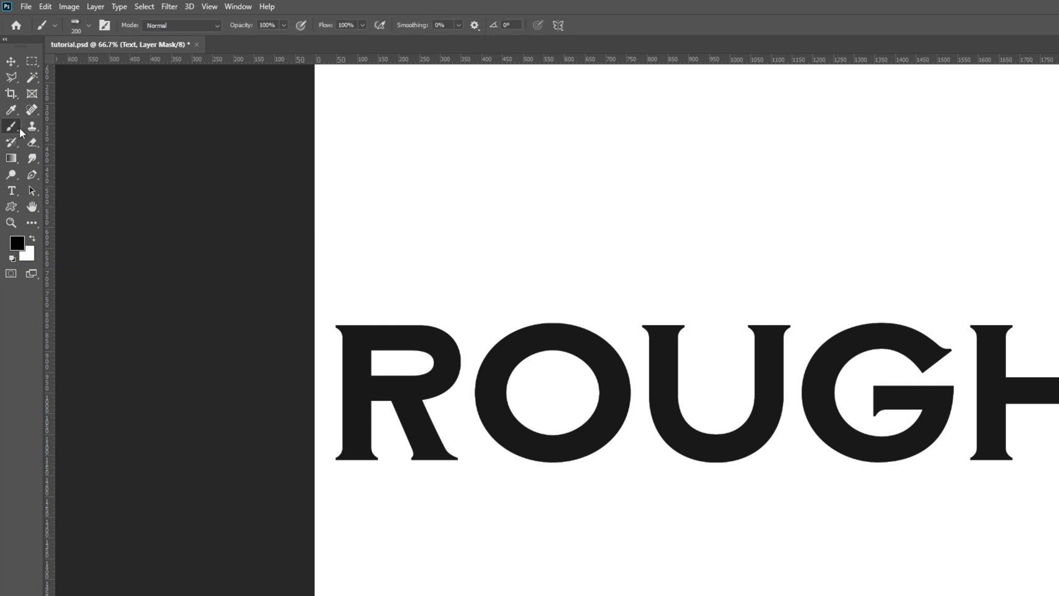
pyautogui.moveTo(11, 126)
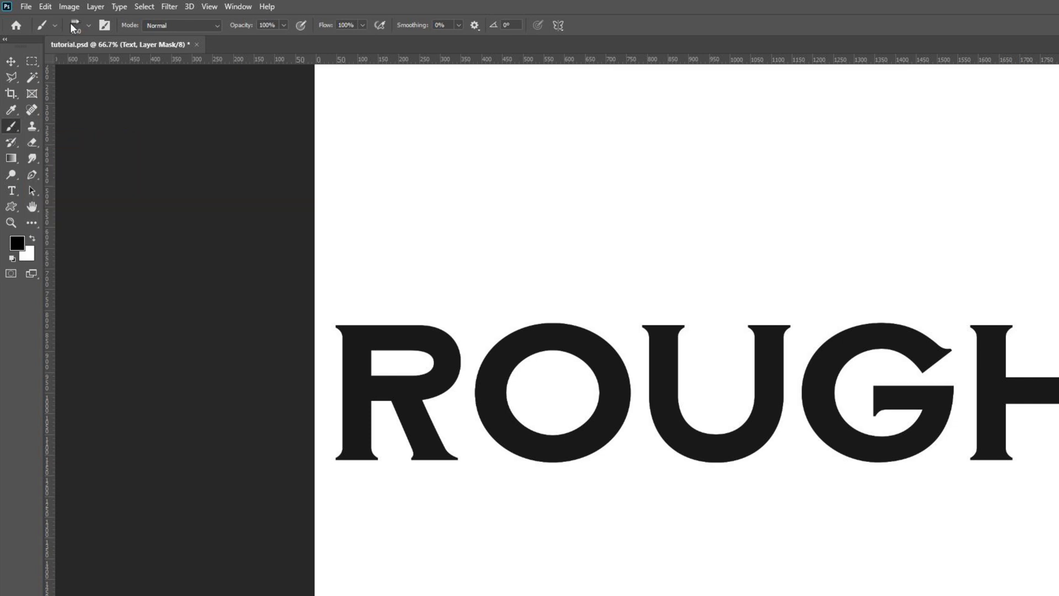
pyautogui.moveTo(76, 26)
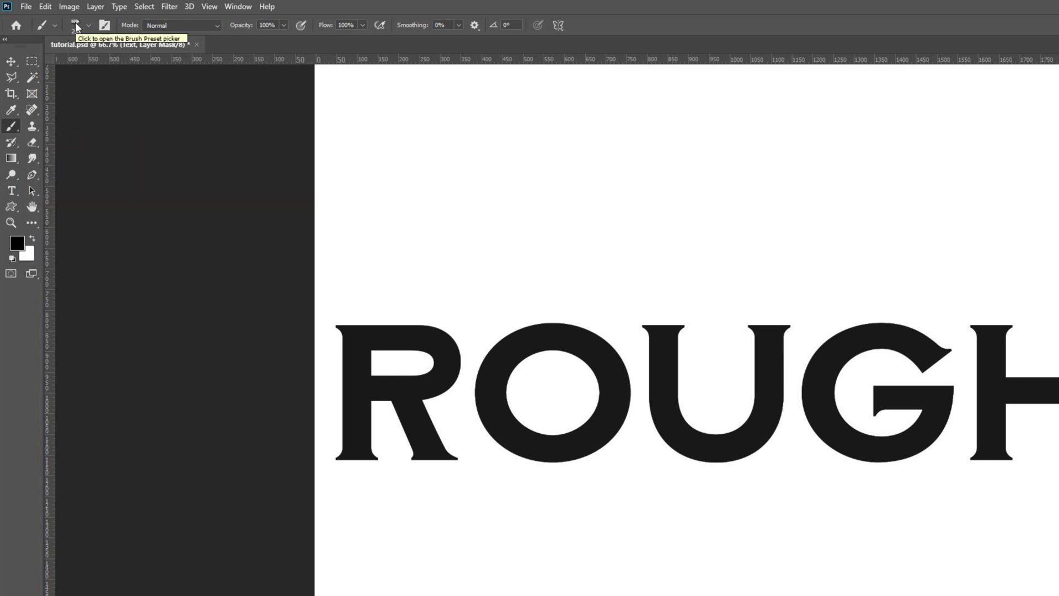
pyautogui.click(76, 25)
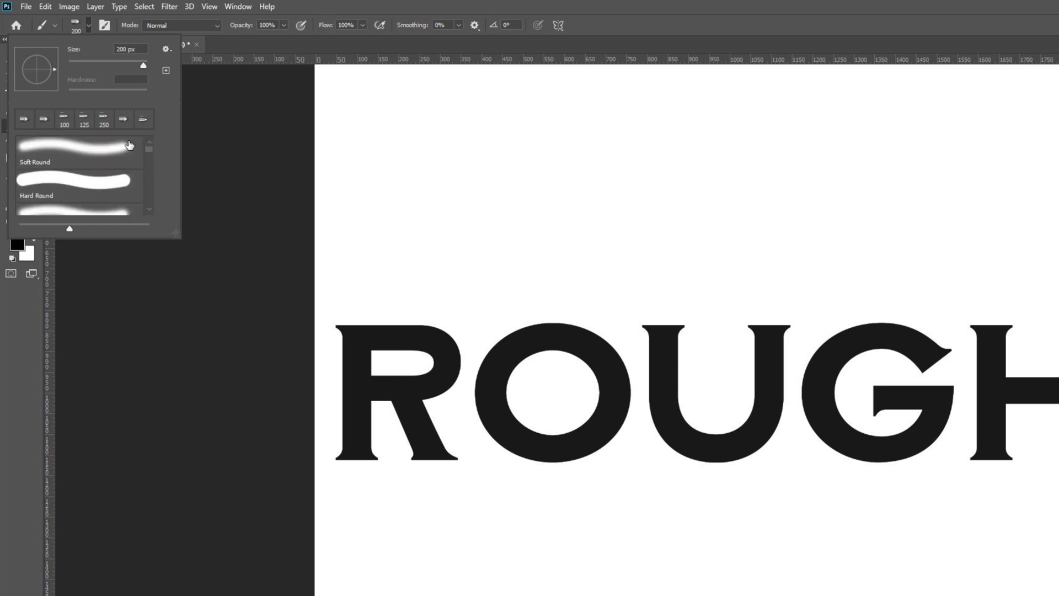
pyautogui.moveTo(111, 173)
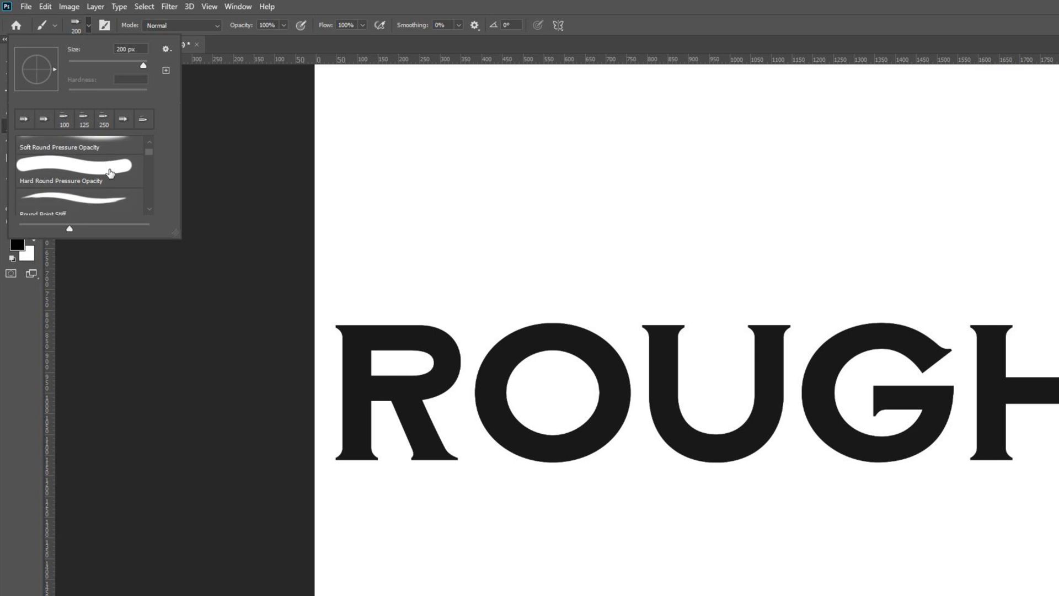
pyautogui.scroll(-3)
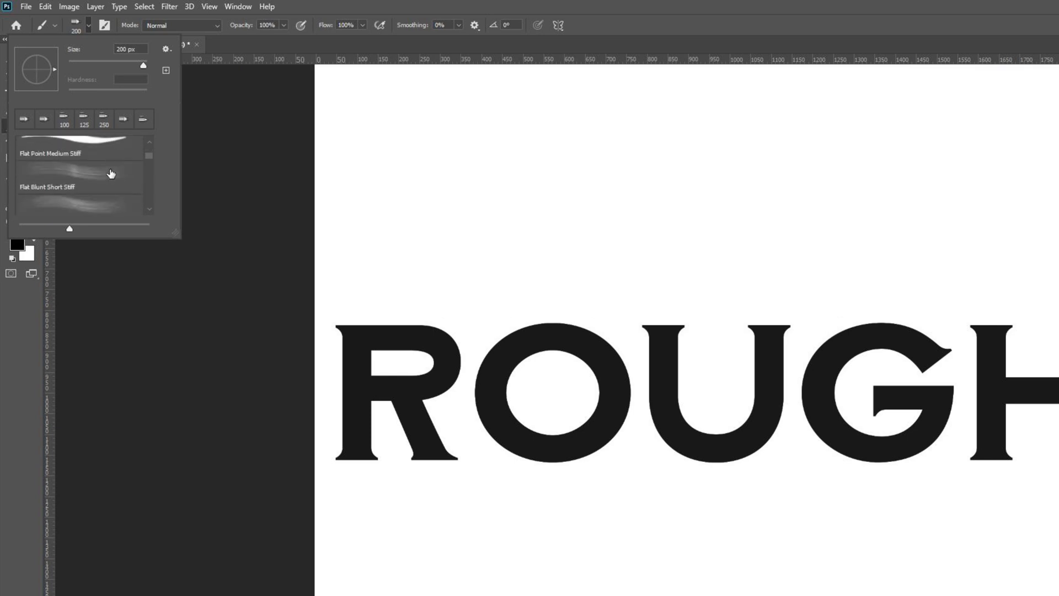
pyautogui.scroll(-3)
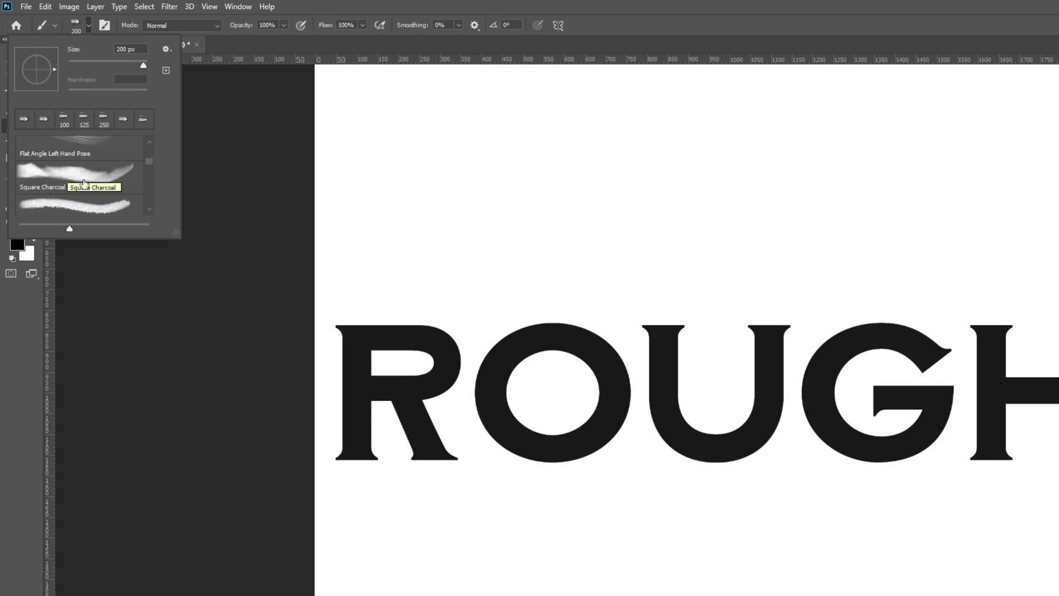
pyautogui.scroll(-3)
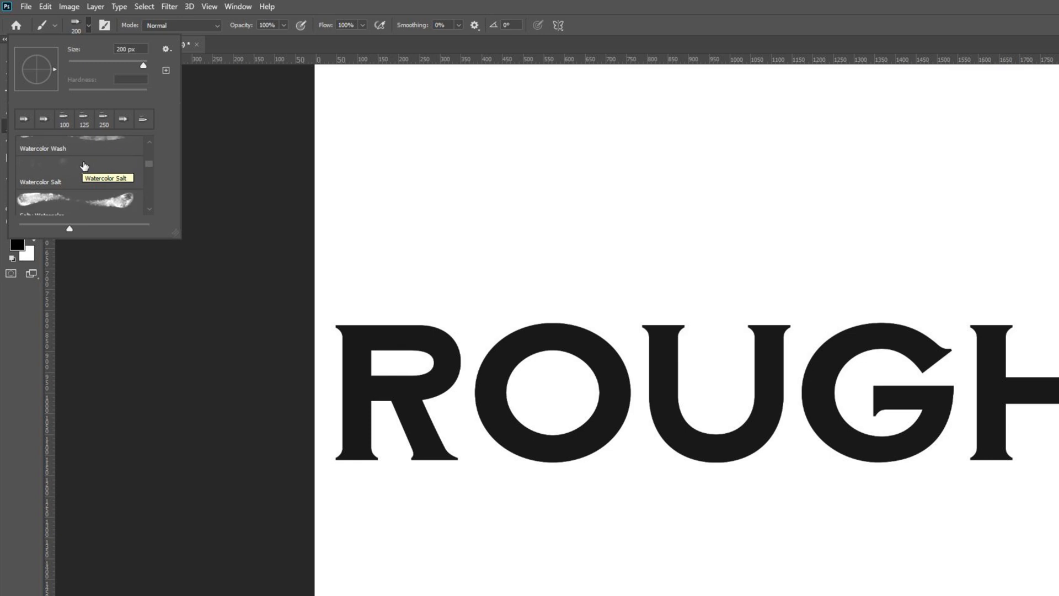
pyautogui.scroll(-3)
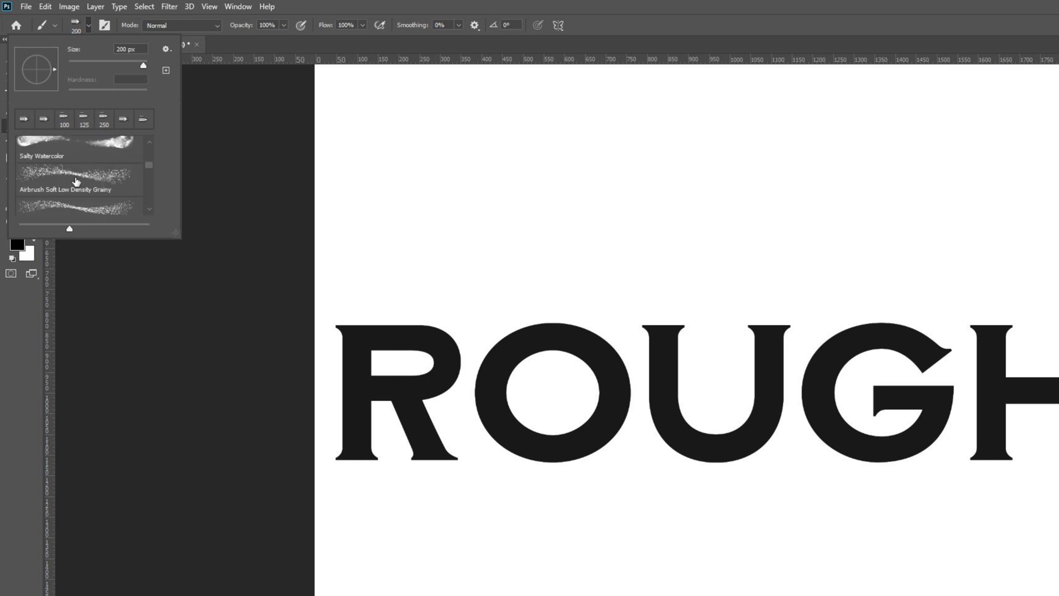
pyautogui.scroll(-3)
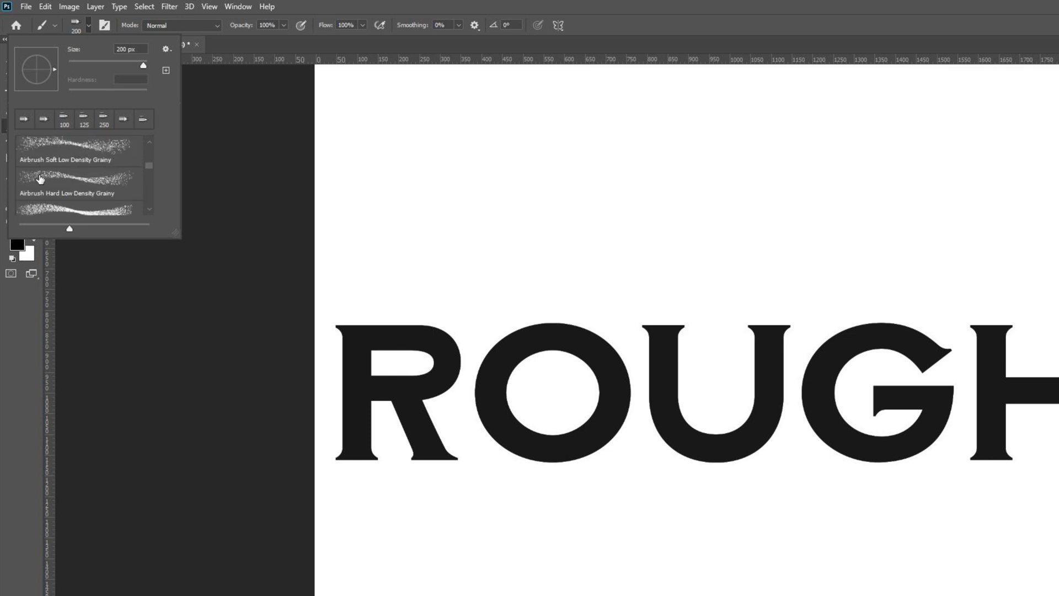
pyautogui.scroll(-3)
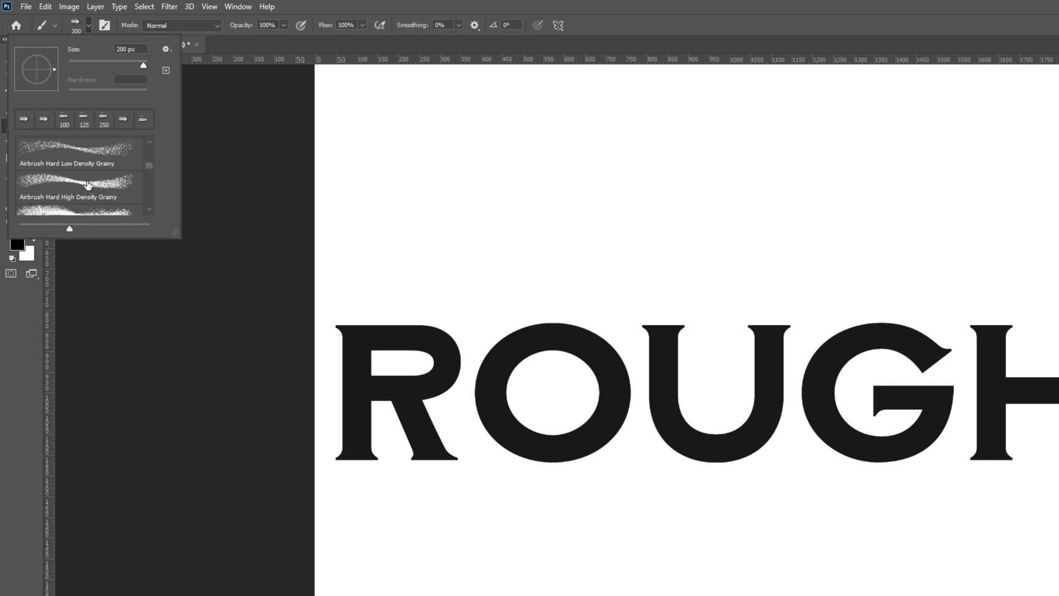
pyautogui.scroll(-3)
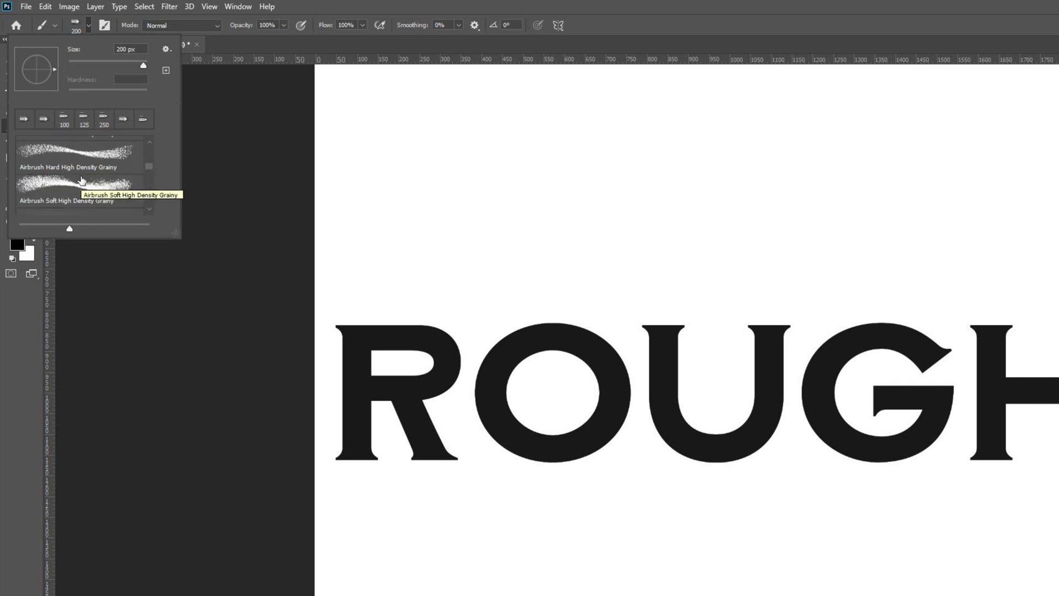
pyautogui.moveTo(78, 175)
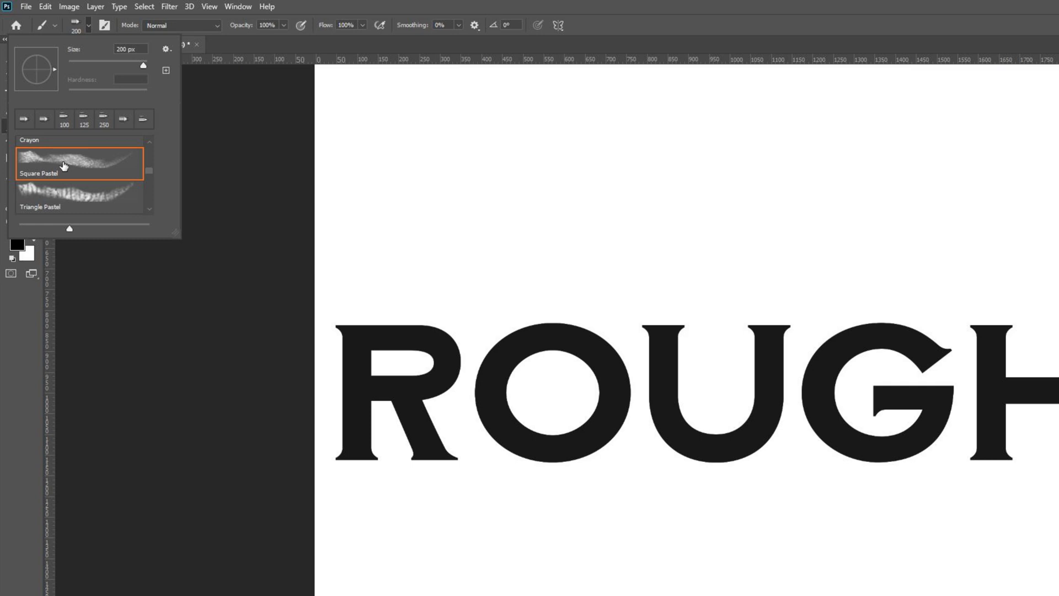
pyautogui.moveTo(64, 166)
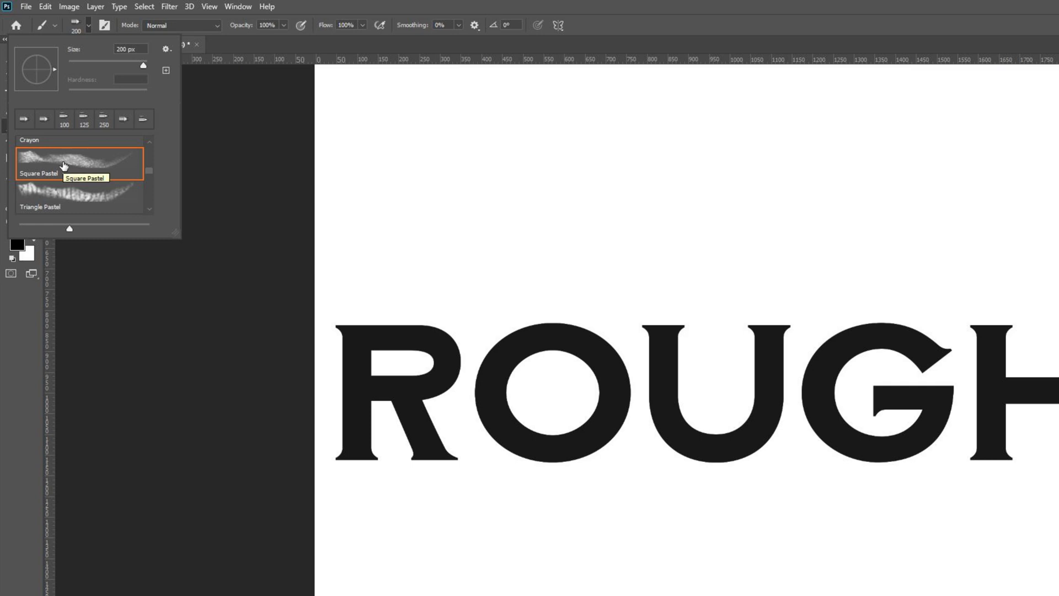
pyautogui.moveTo(64, 166)
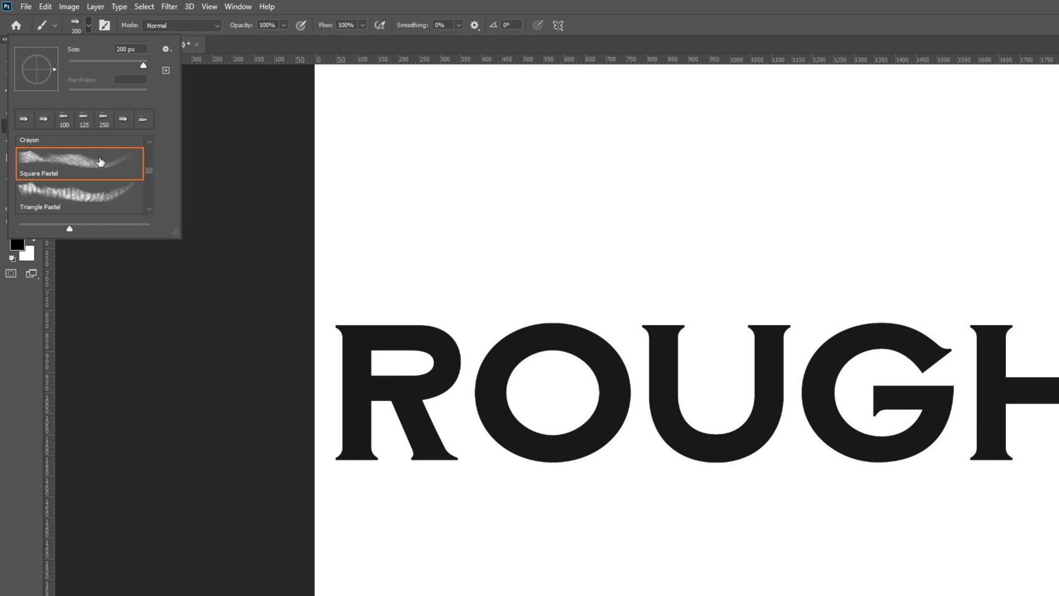
pyautogui.moveTo(88, 161)
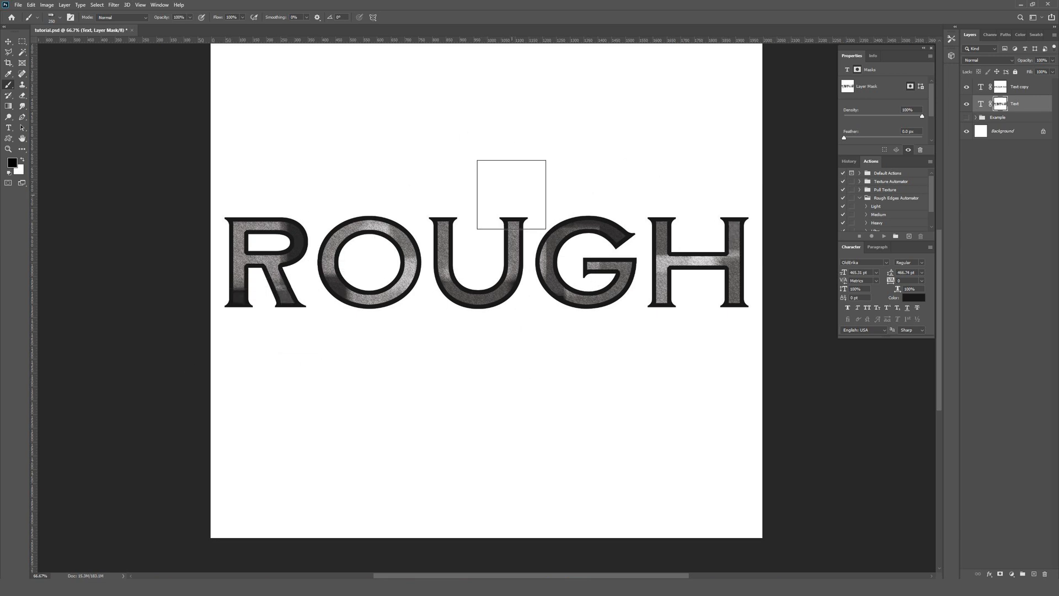
# Paint Square Pastel strokes into the Text mask across the R, O, U, G and H letters.
pyautogui.moveTo(511, 192); pyautogui.dragTo(483, 173)
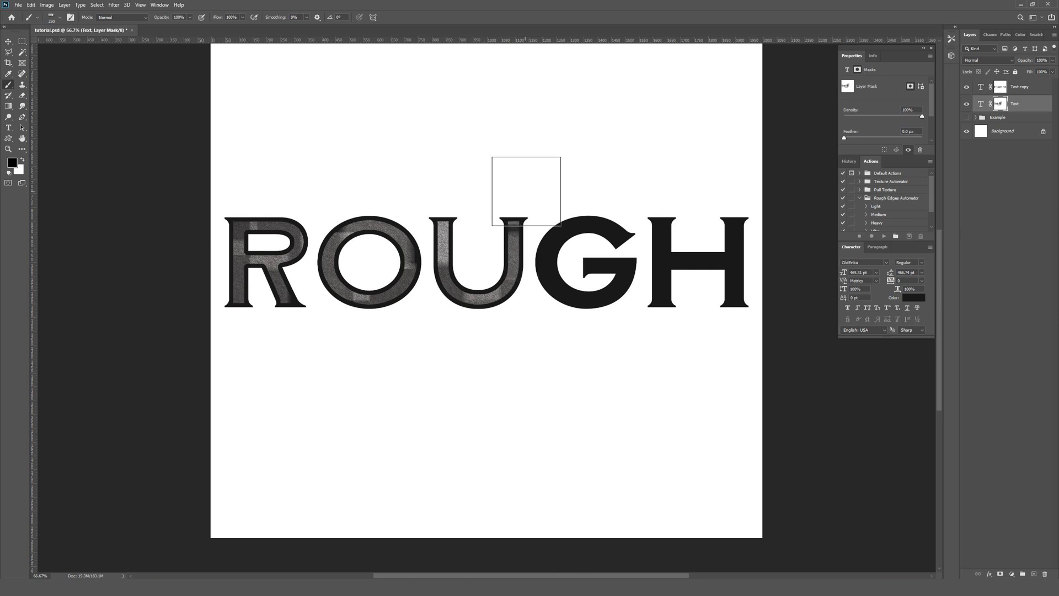
pyautogui.moveTo(527, 192); pyautogui.dragTo(563, 257)
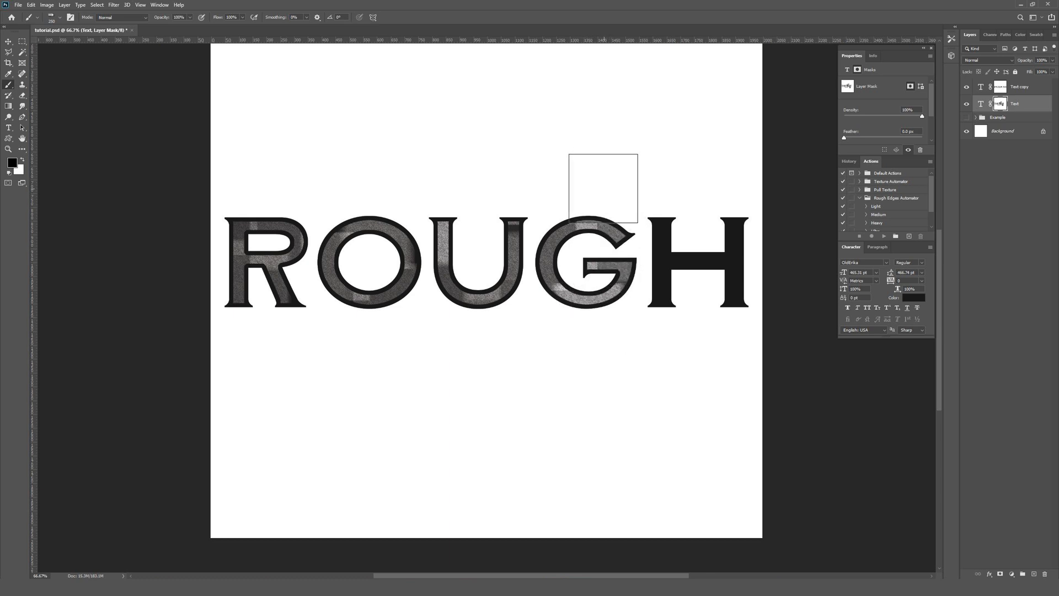
pyautogui.moveTo(603, 188); pyautogui.dragTo(685, 278)
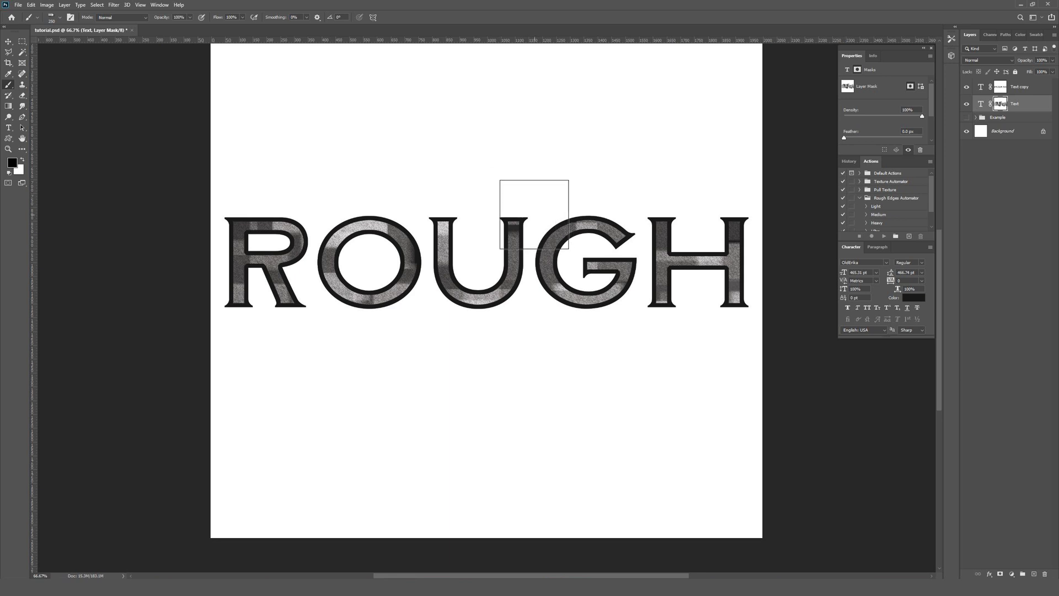
pyautogui.moveTo(531, 209); pyautogui.dragTo(585, 200)
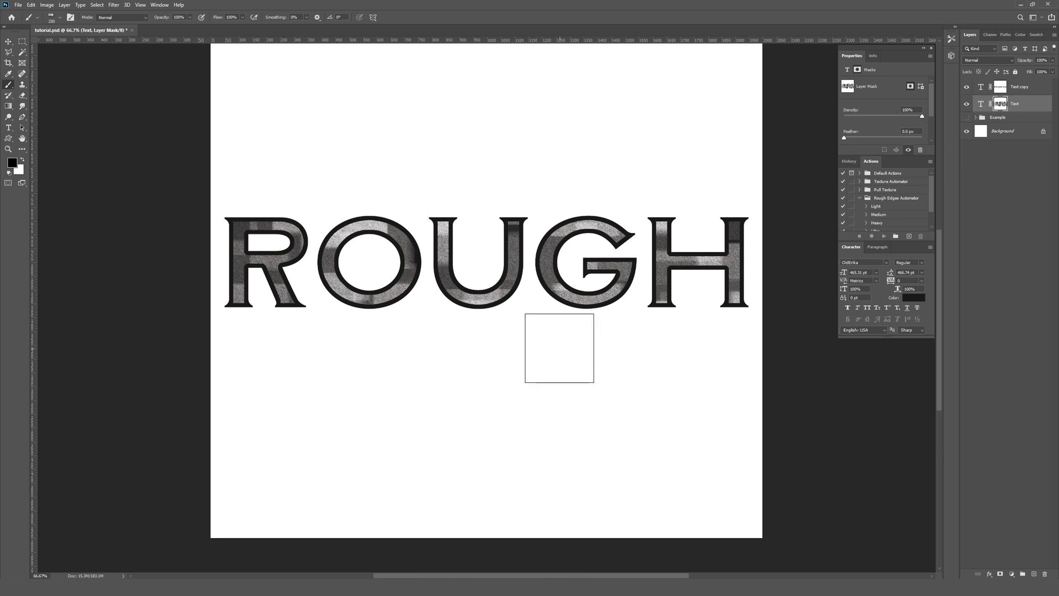
pyautogui.click(9, 41)
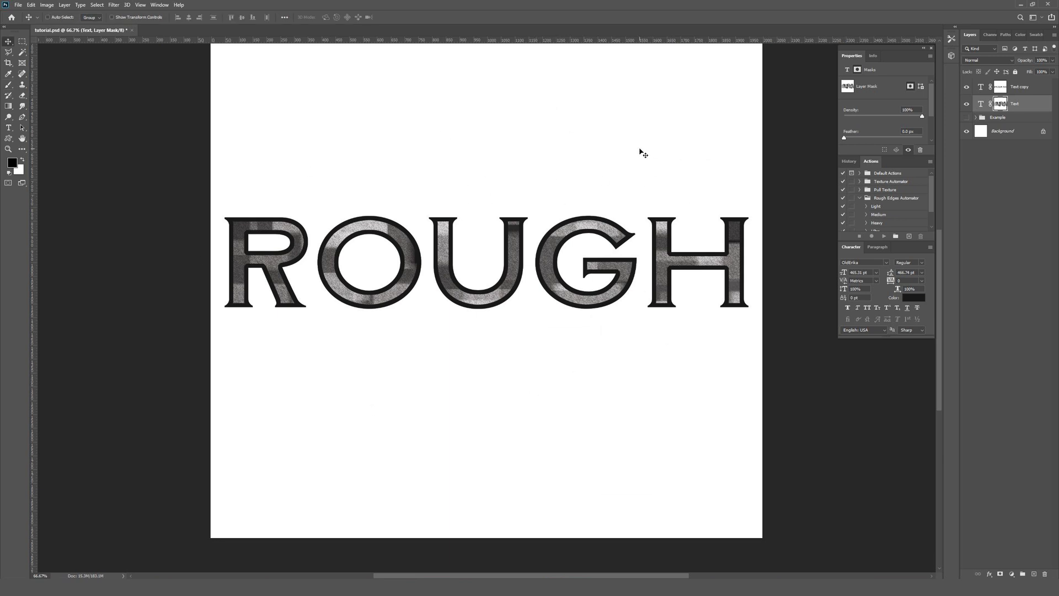
pyautogui.moveTo(648, 154)
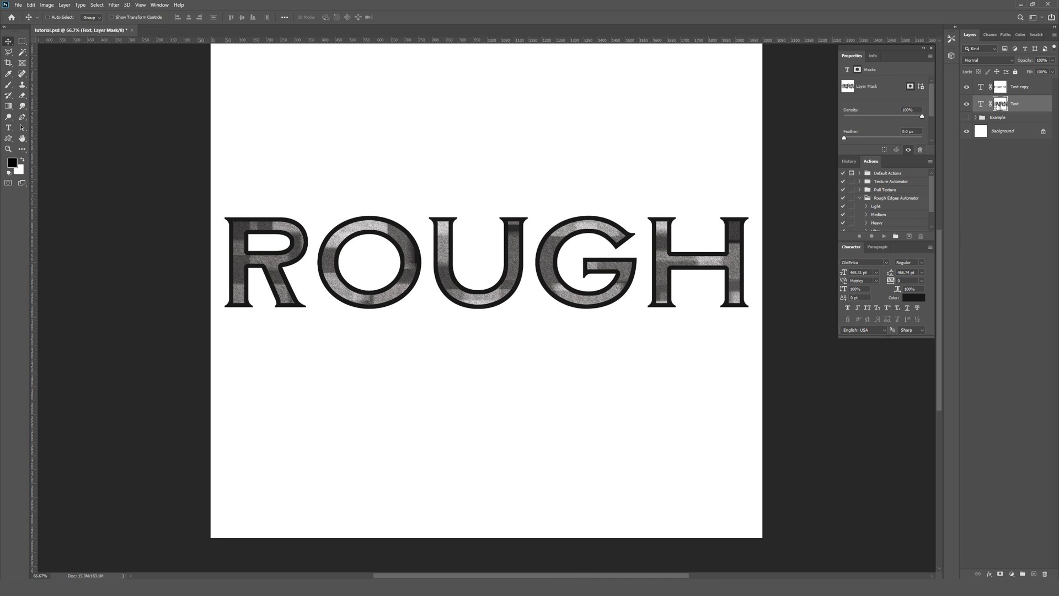
pyautogui.moveTo(535, 150)
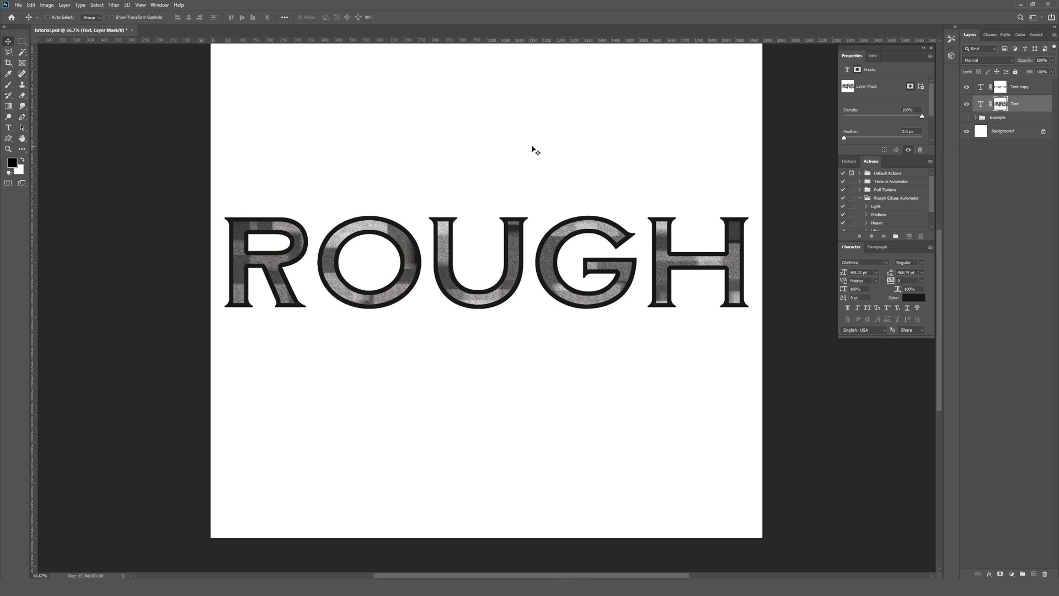
pyautogui.moveTo(494, 184)
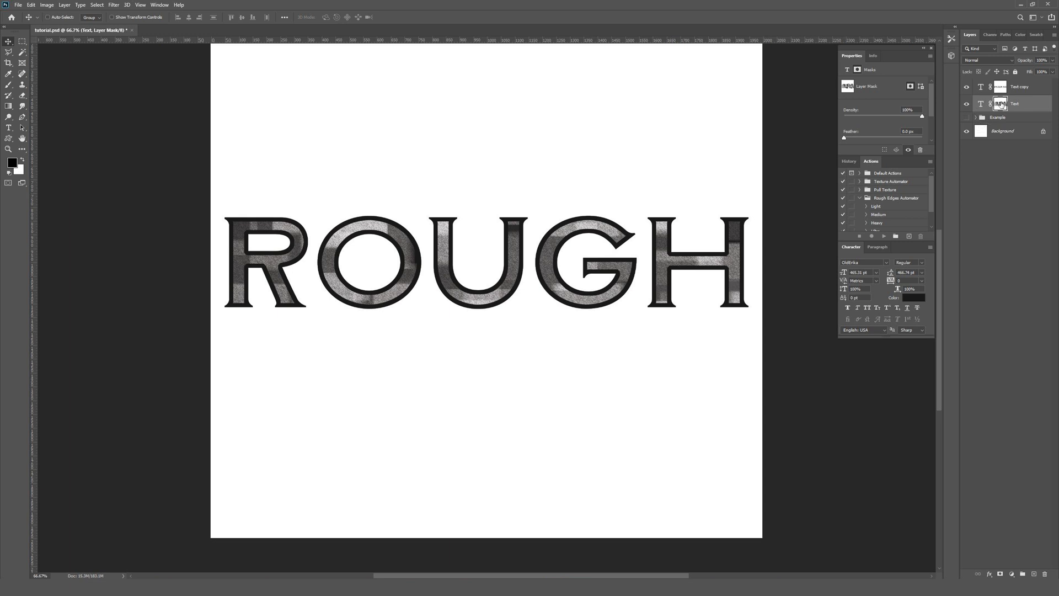
pyautogui.moveTo(1002, 107)
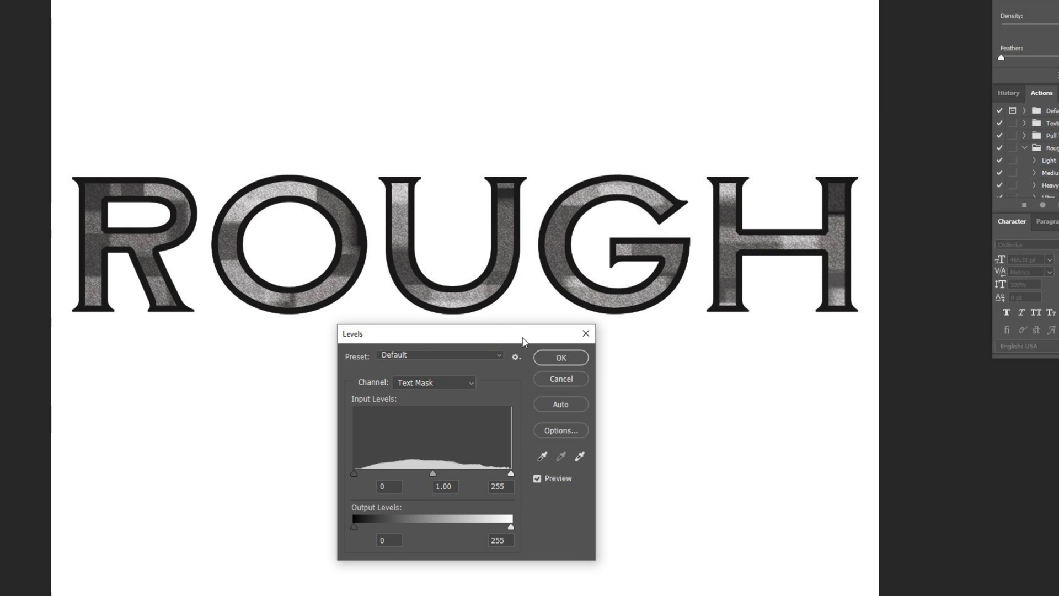
pyautogui.moveTo(483, 393)
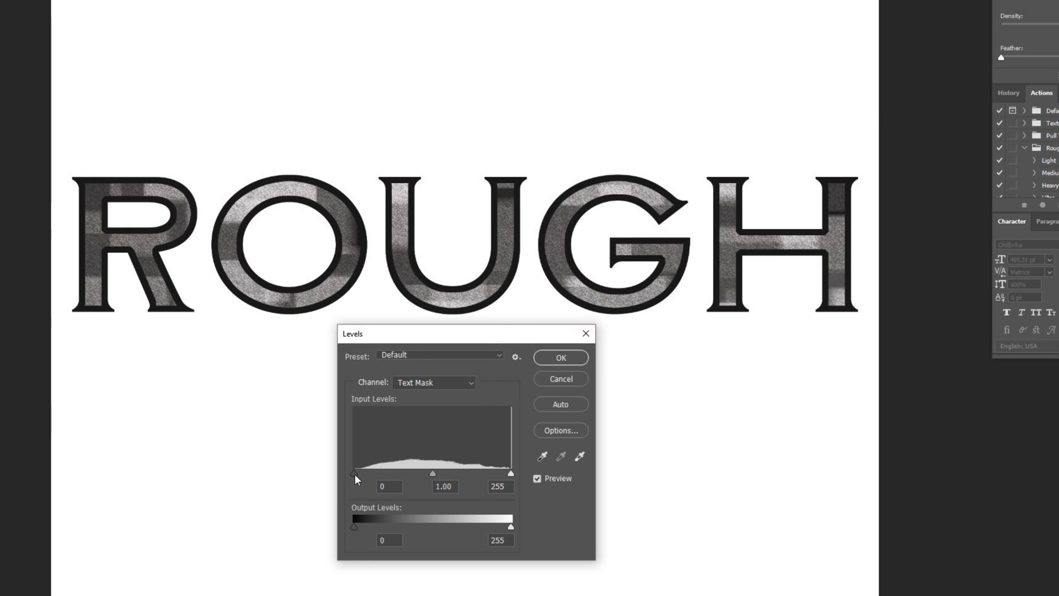
# In Levels on the mask, deepen the dark tones and pull highlights and midtones toward white.
pyautogui.moveTo(354, 473); pyautogui.dragTo(358, 473)
pyautogui.write('1')
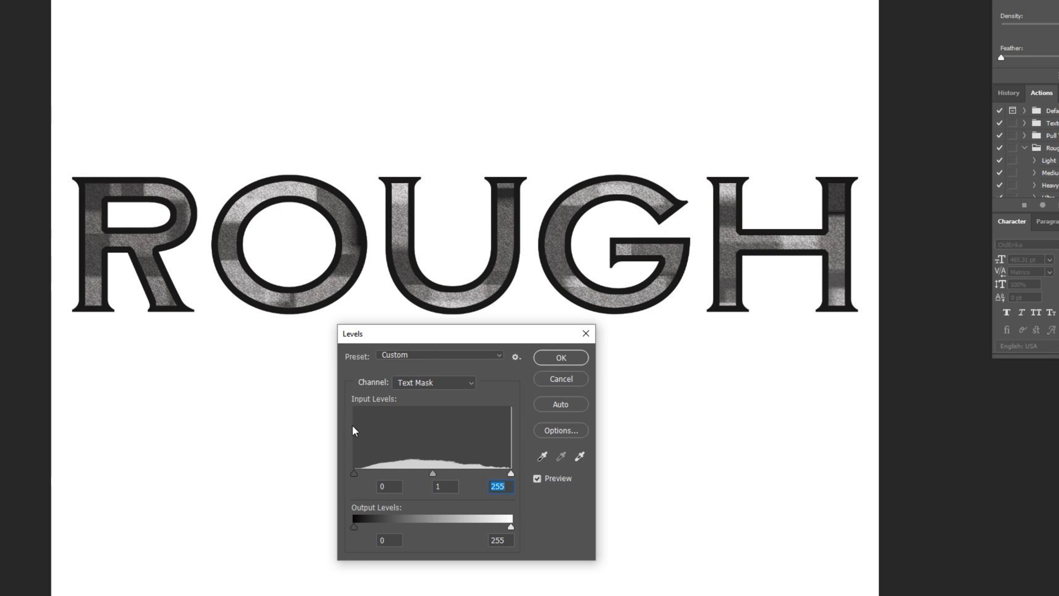
pyautogui.moveTo(521, 450)
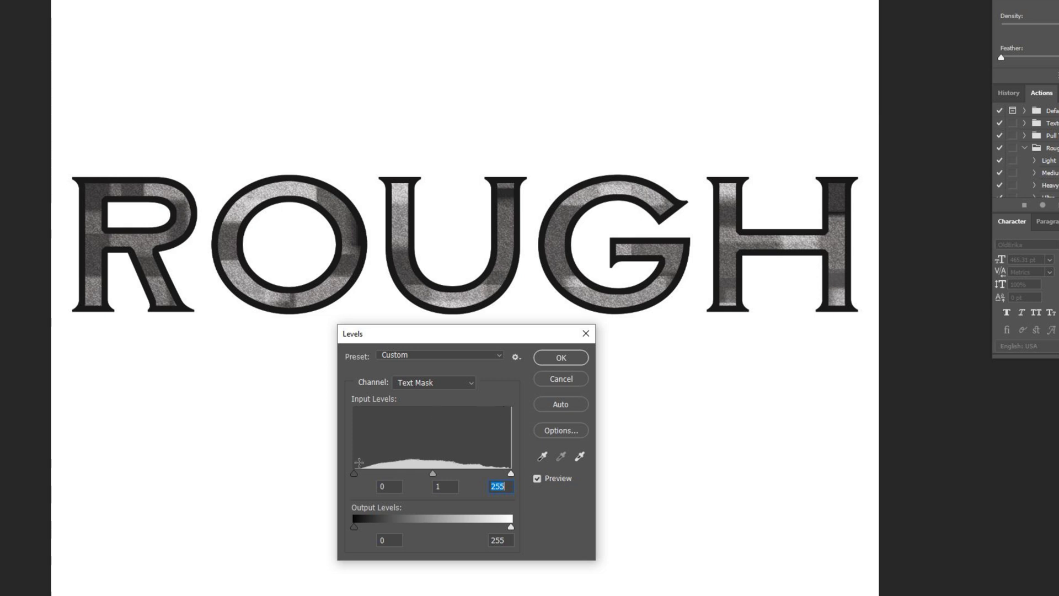
pyautogui.moveTo(353, 473); pyautogui.dragTo(365, 473)
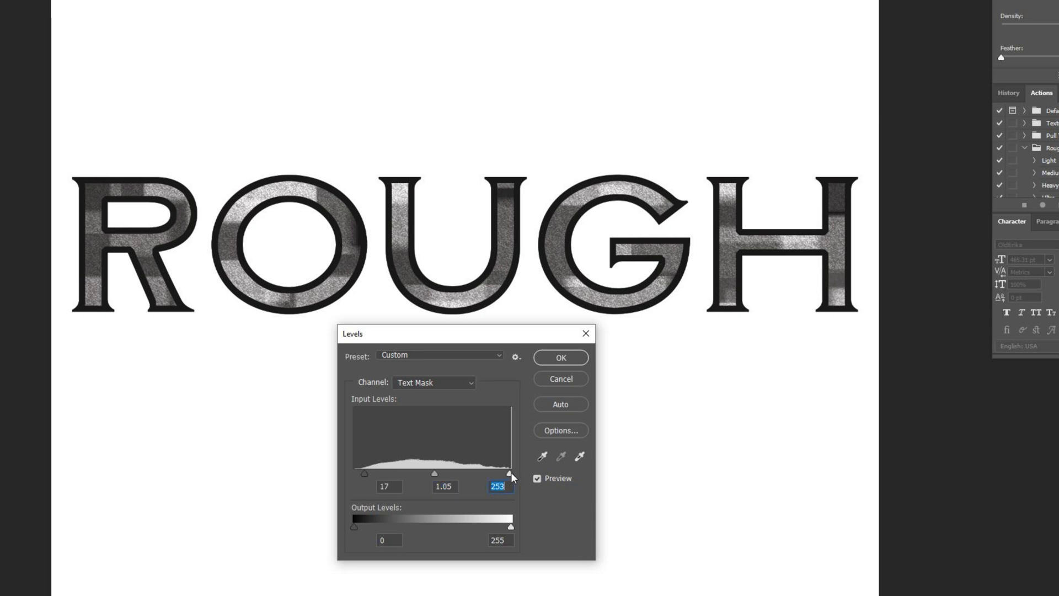
pyautogui.moveTo(501, 441)
pyautogui.write('255')
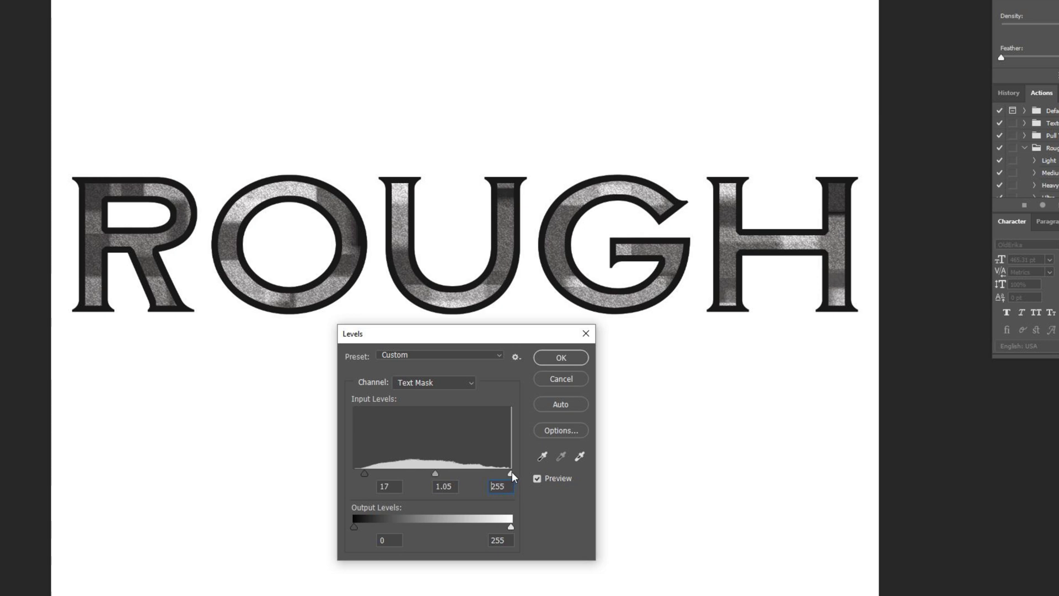
pyautogui.moveTo(510, 473); pyautogui.dragTo(476, 473)
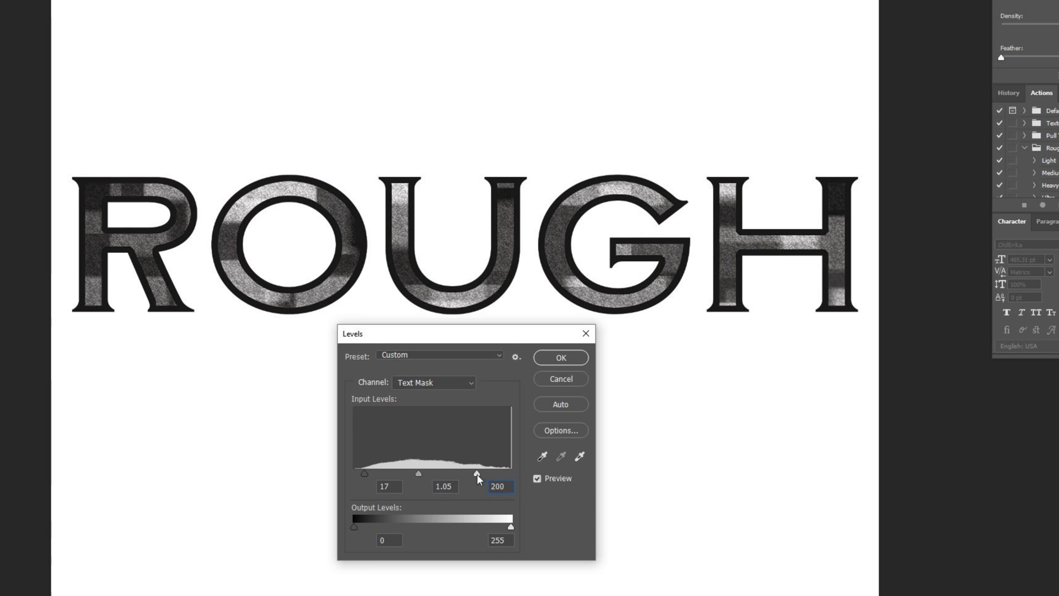
pyautogui.moveTo(477, 473); pyautogui.dragTo(440, 473)
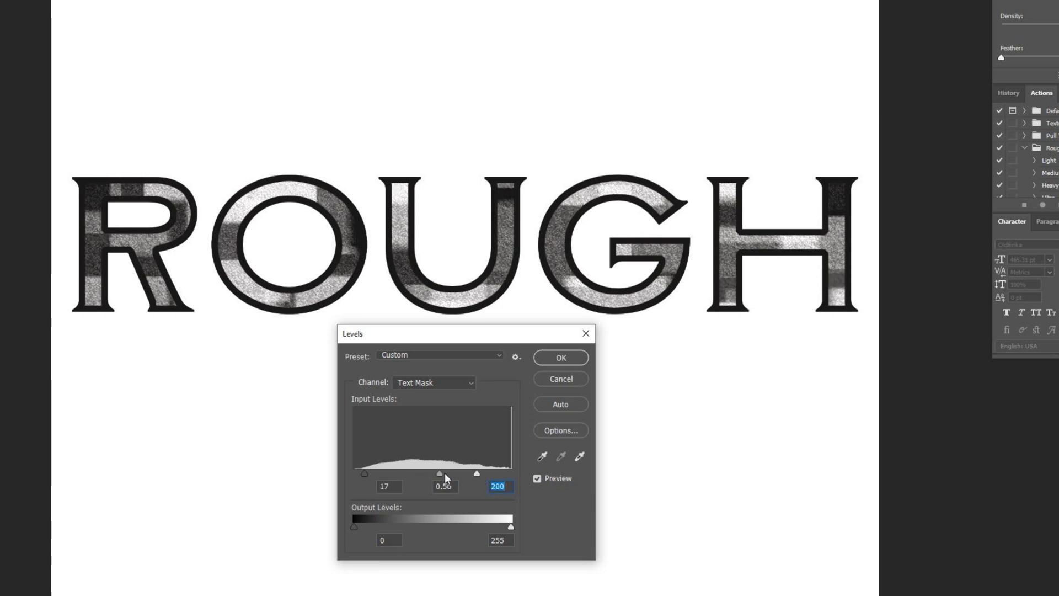
pyautogui.moveTo(476, 473); pyautogui.dragTo(471, 473)
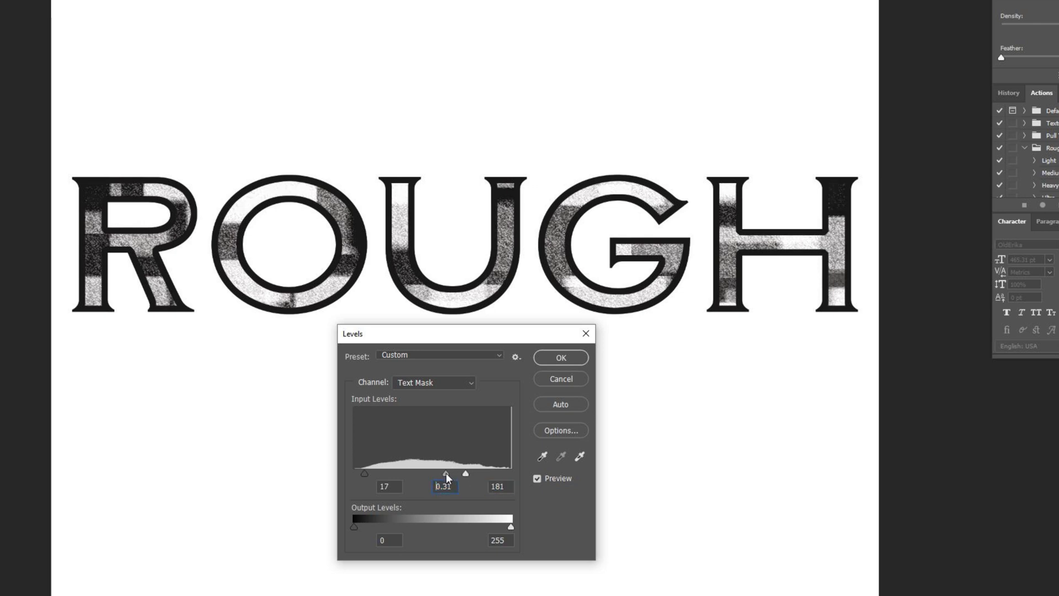
pyautogui.moveTo(444, 473); pyautogui.dragTo(443, 473)
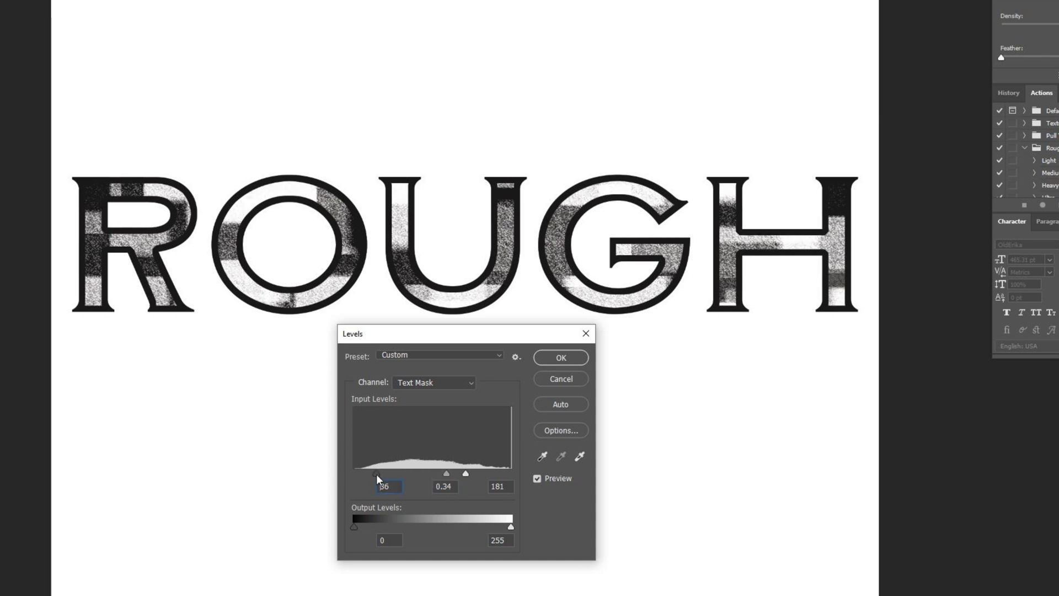
pyautogui.moveTo(445, 474); pyautogui.dragTo(431, 473)
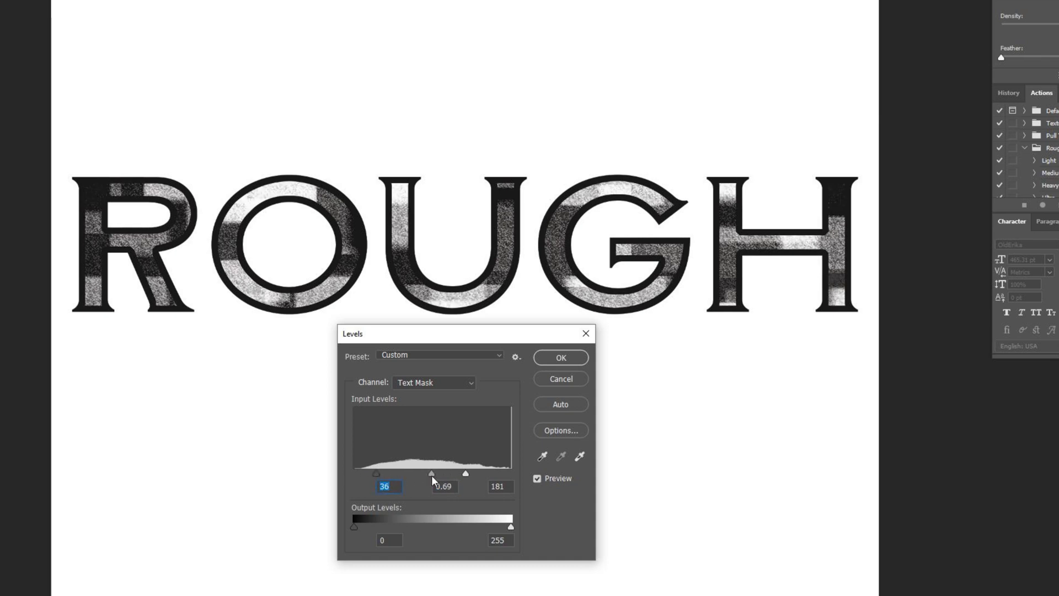
# Fine-tune the white patches by clipping highlights, compare with the original, and apply Levels.
pyautogui.moveTo(431, 473); pyautogui.dragTo(452, 473)
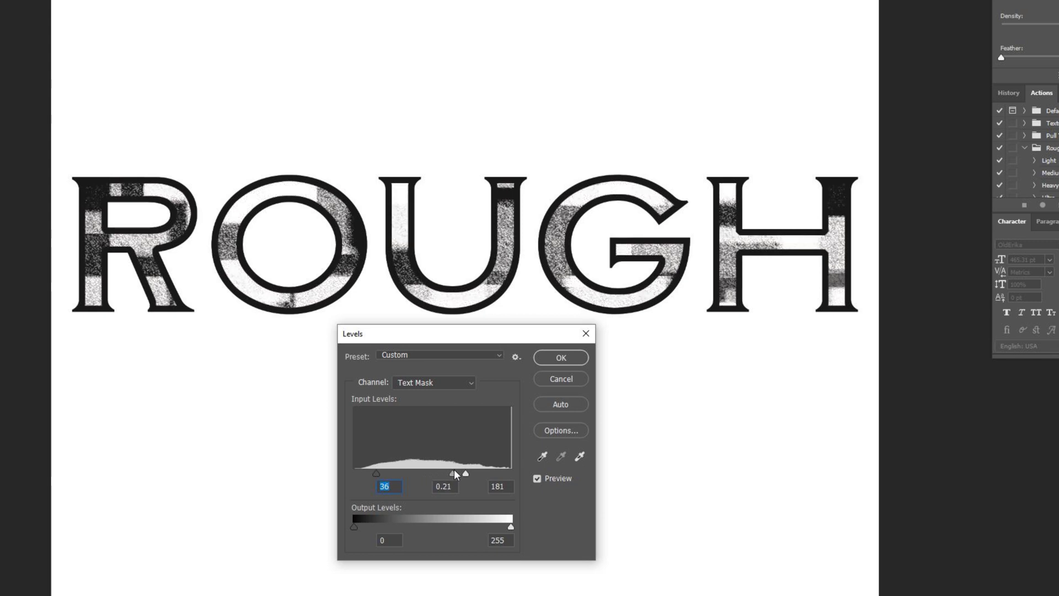
pyautogui.moveTo(452, 473); pyautogui.dragTo(451, 473)
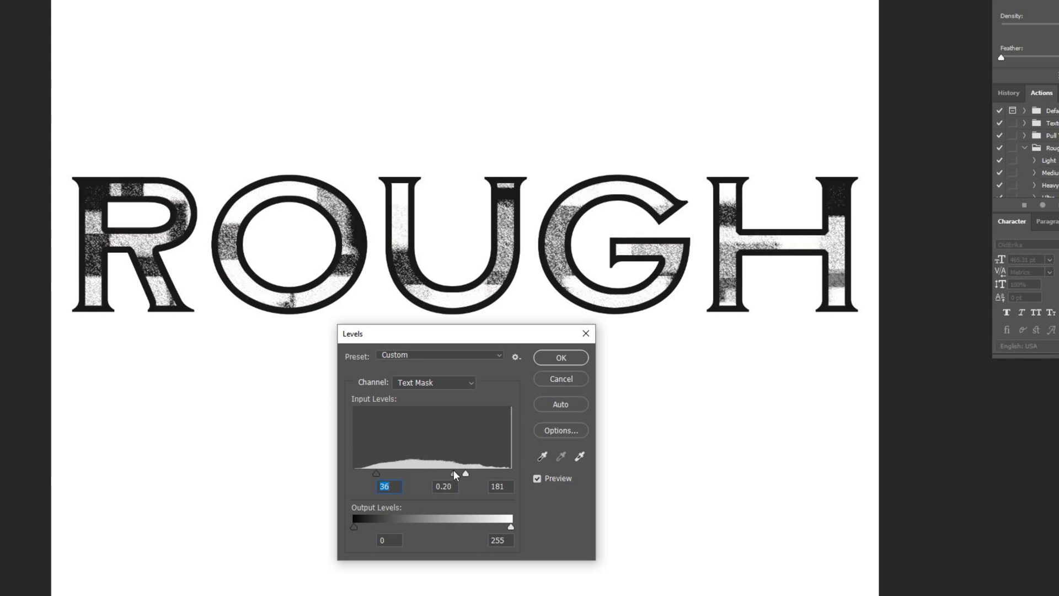
pyautogui.moveTo(465, 473); pyautogui.dragTo(430, 473)
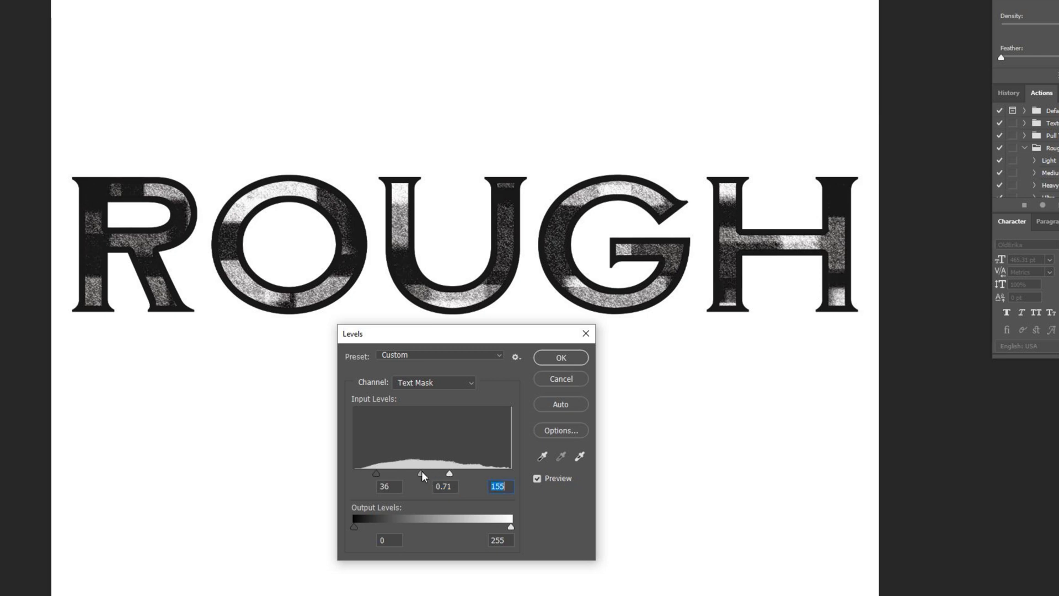
pyautogui.moveTo(449, 473); pyautogui.dragTo(436, 473)
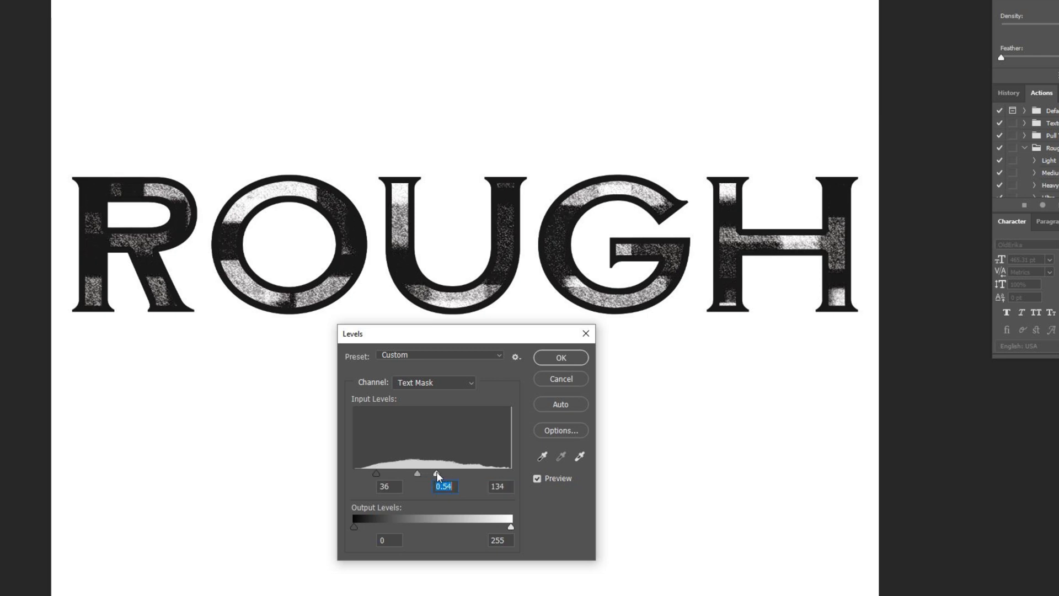
pyautogui.moveTo(437, 473); pyautogui.dragTo(422, 473)
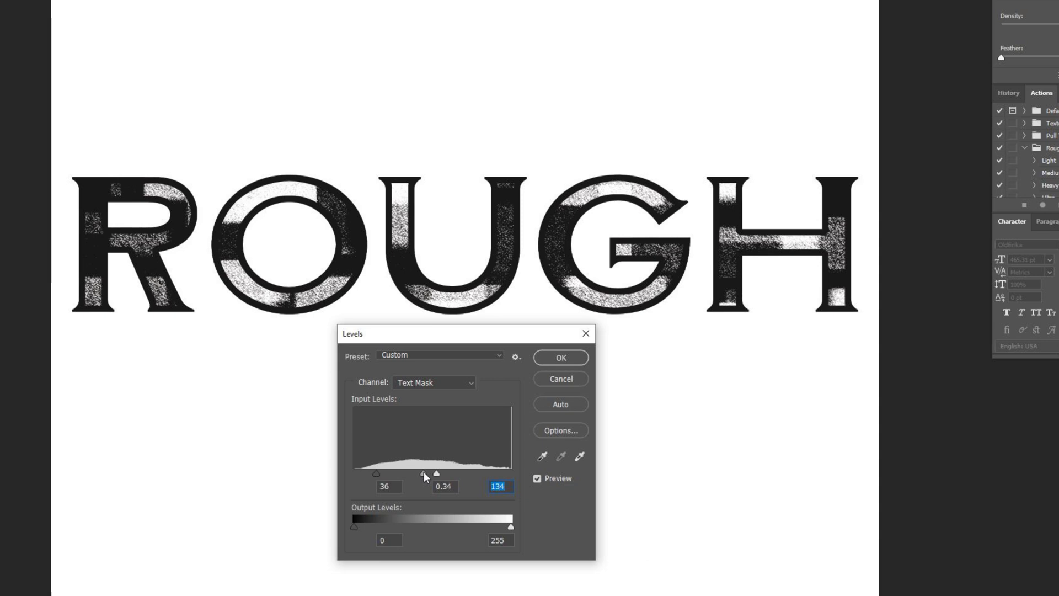
pyautogui.moveTo(423, 472); pyautogui.dragTo(439, 472)
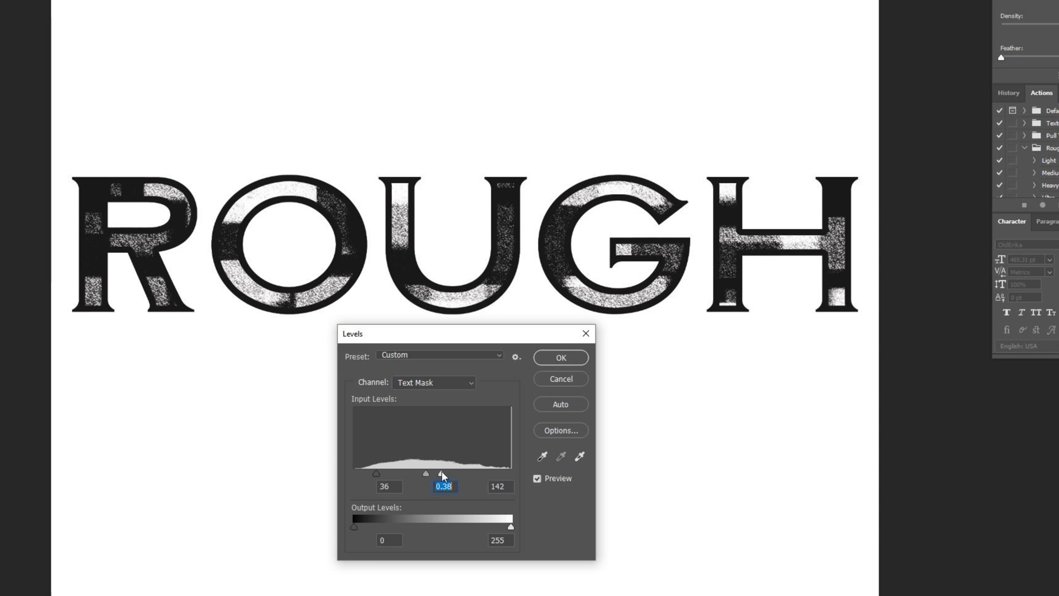
pyautogui.moveTo(440, 473); pyautogui.dragTo(434, 473)
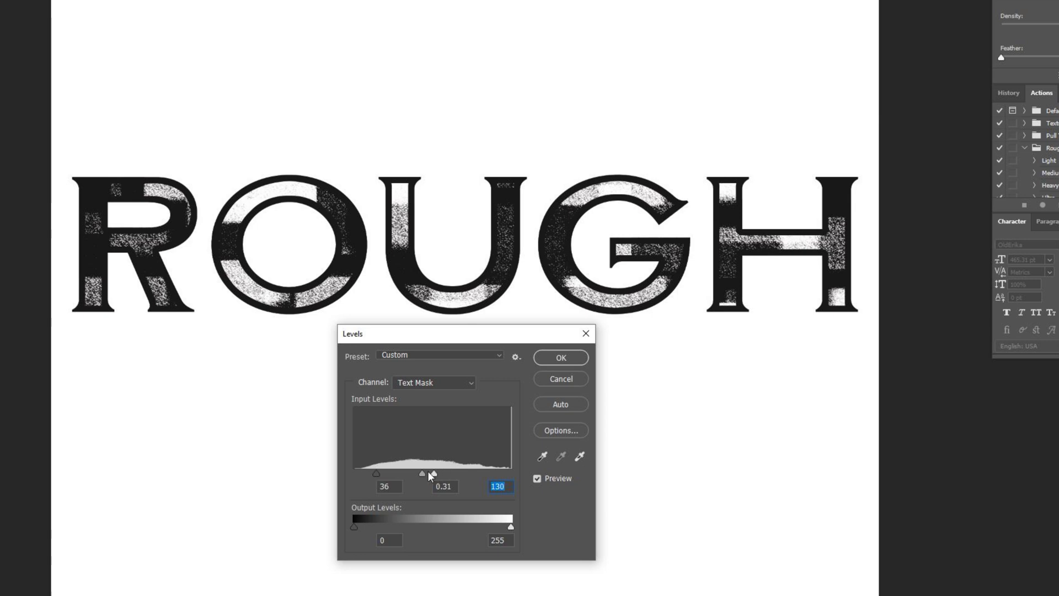
pyautogui.moveTo(434, 474); pyautogui.dragTo(432, 473)
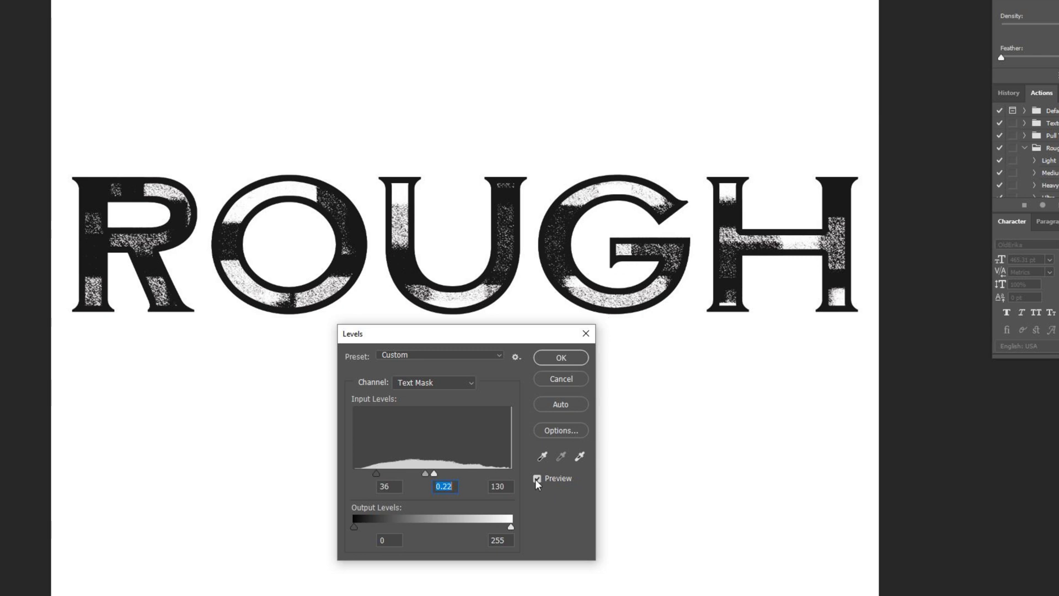
pyautogui.click(537, 477)
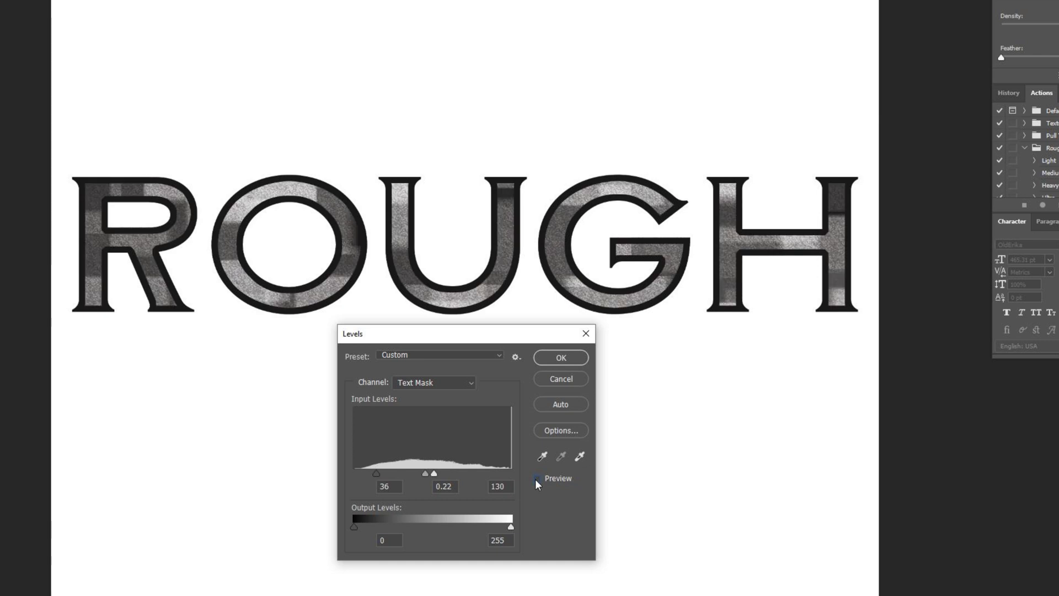
pyautogui.click(537, 478)
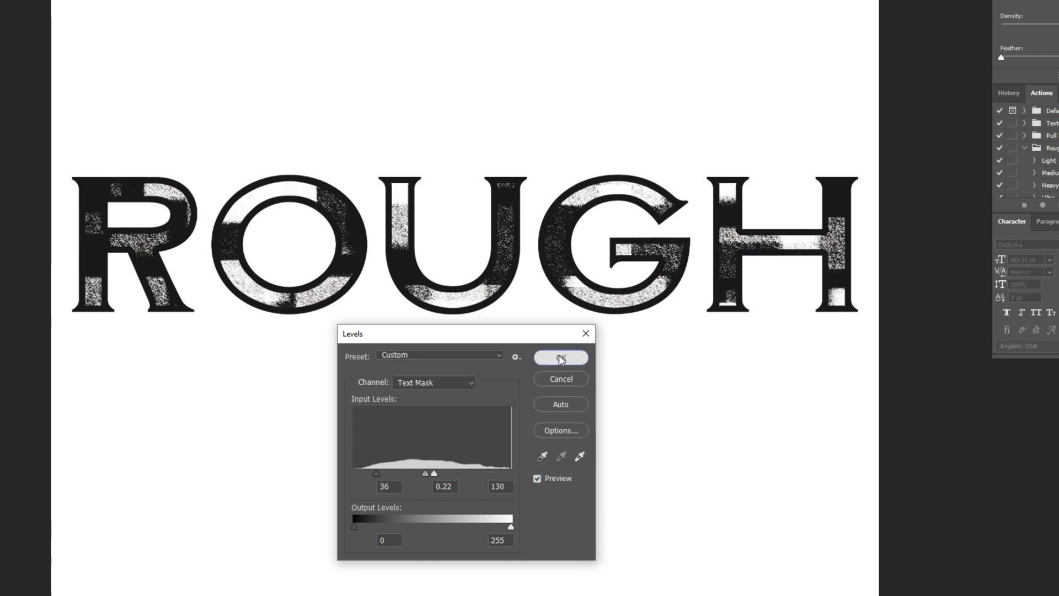
pyautogui.click(560, 356)
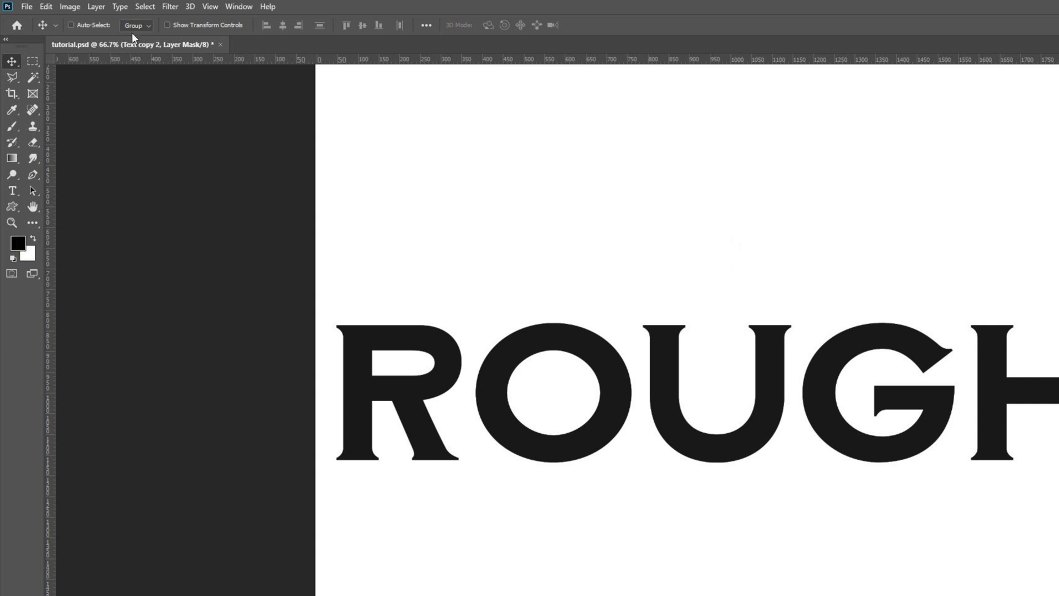
# Activate the Brush tool and choose a textured Square Pastel tip for Text copy 2's mask.
pyautogui.click(12, 126)
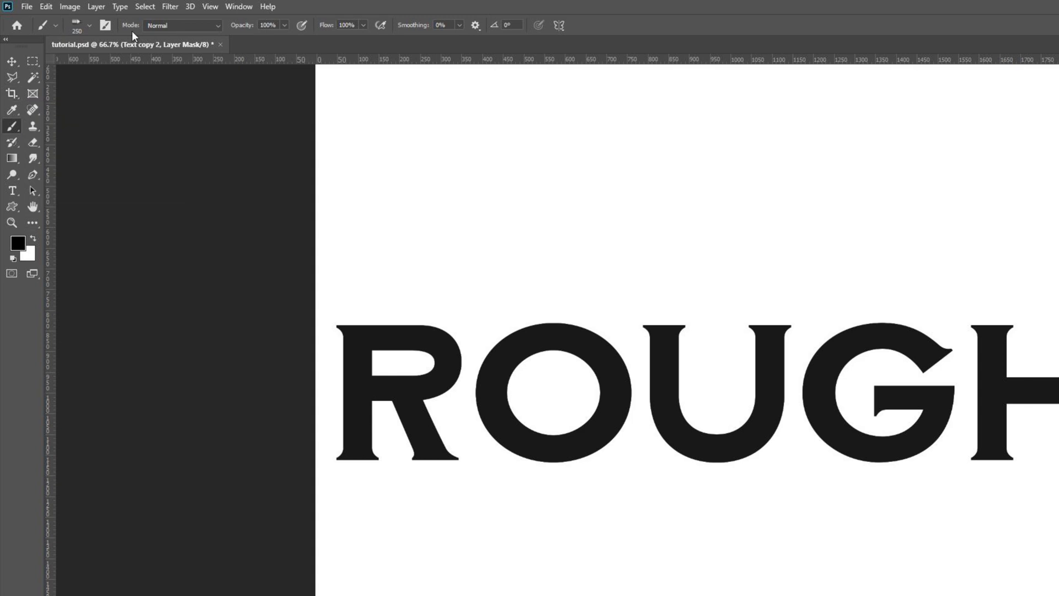
pyautogui.click(88, 26)
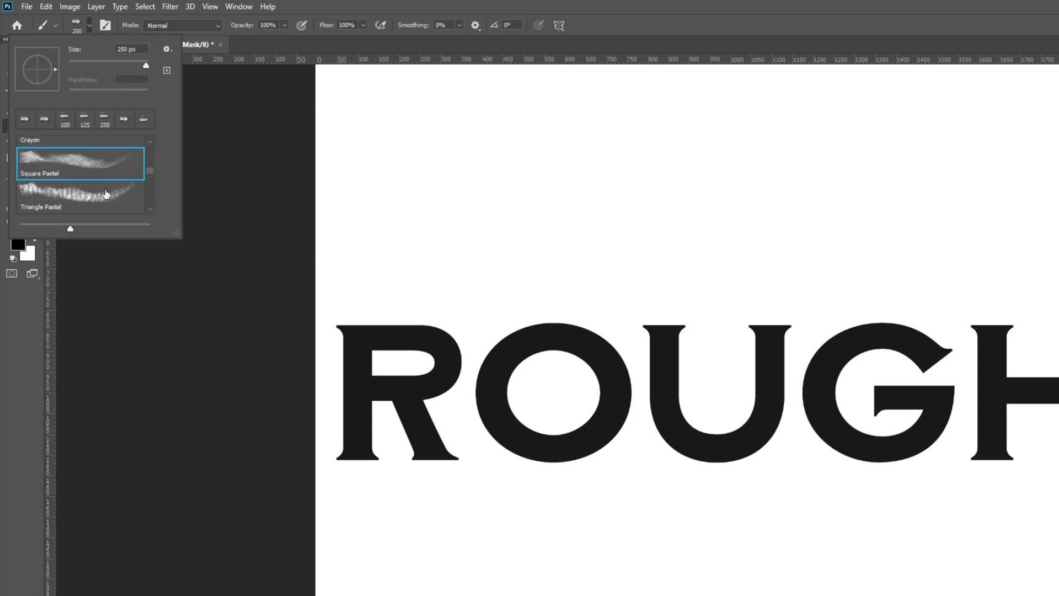
pyautogui.scroll(-3)
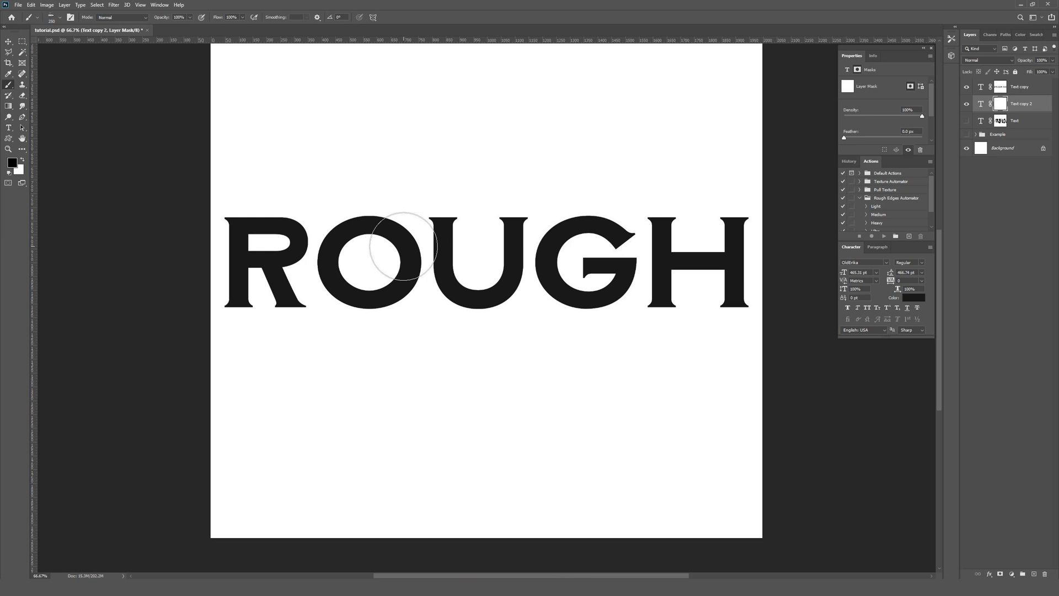
# Paint mottled pastel texture into the Text copy 2 mask across all the ROUGH letters.
pyautogui.moveTo(412, 243); pyautogui.dragTo(362, 233)
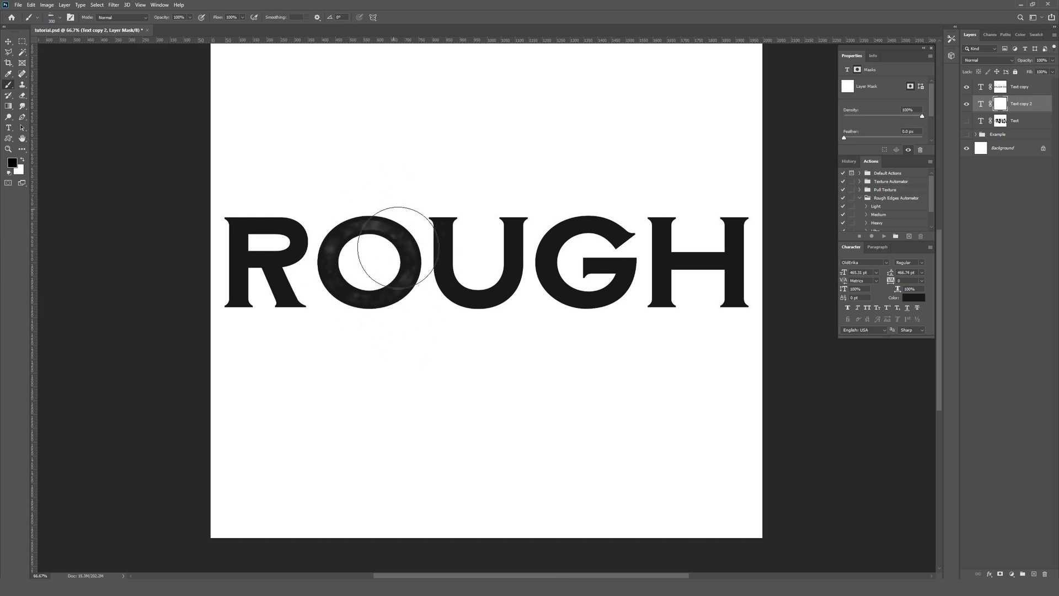
pyautogui.moveTo(395, 245); pyautogui.dragTo(503, 246)
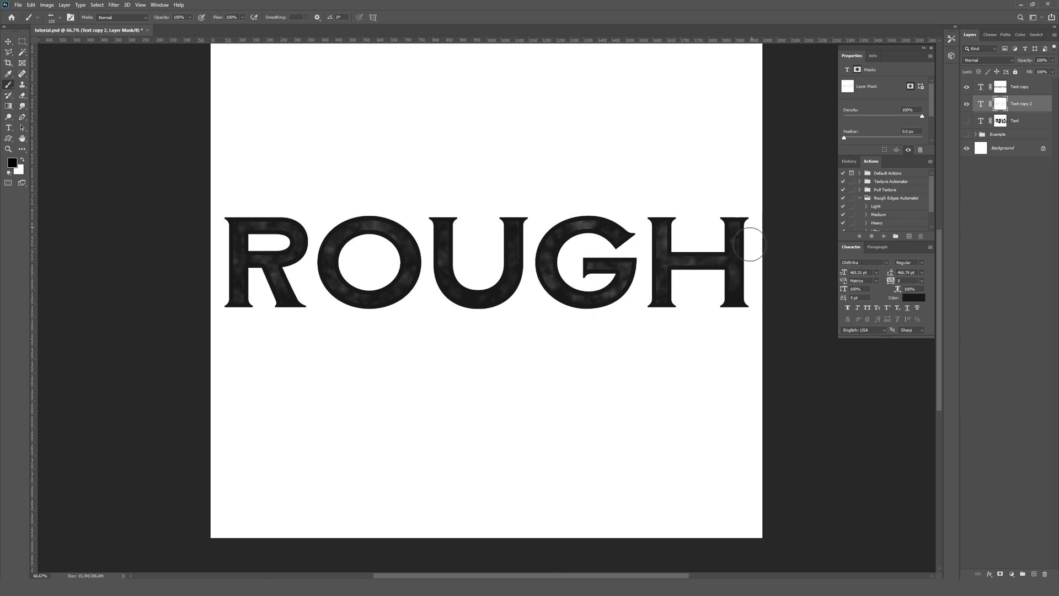
pyautogui.moveTo(746, 243); pyautogui.dragTo(459, 276)
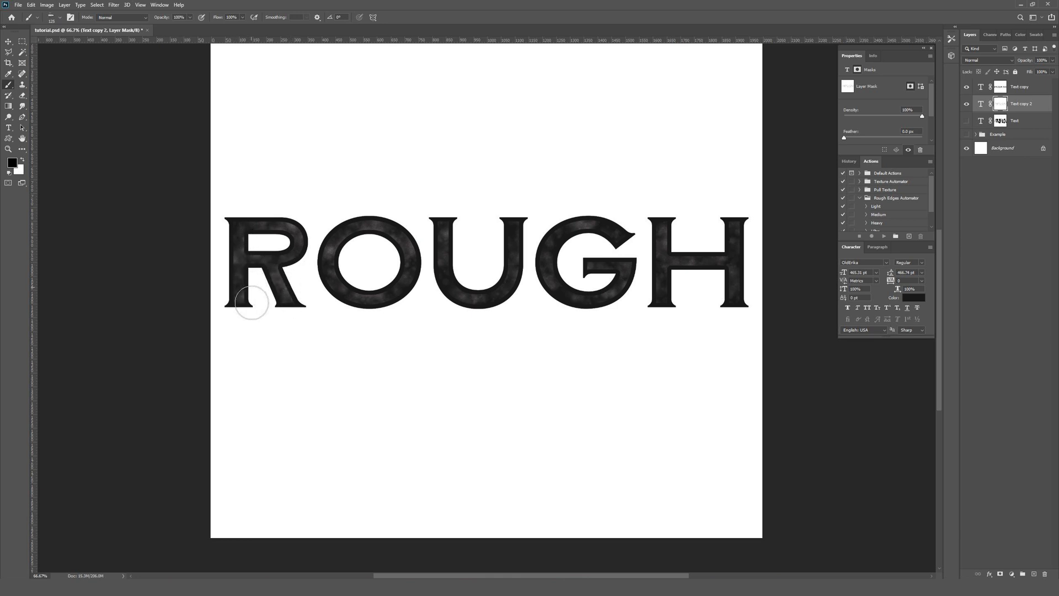
pyautogui.moveTo(663, 287)
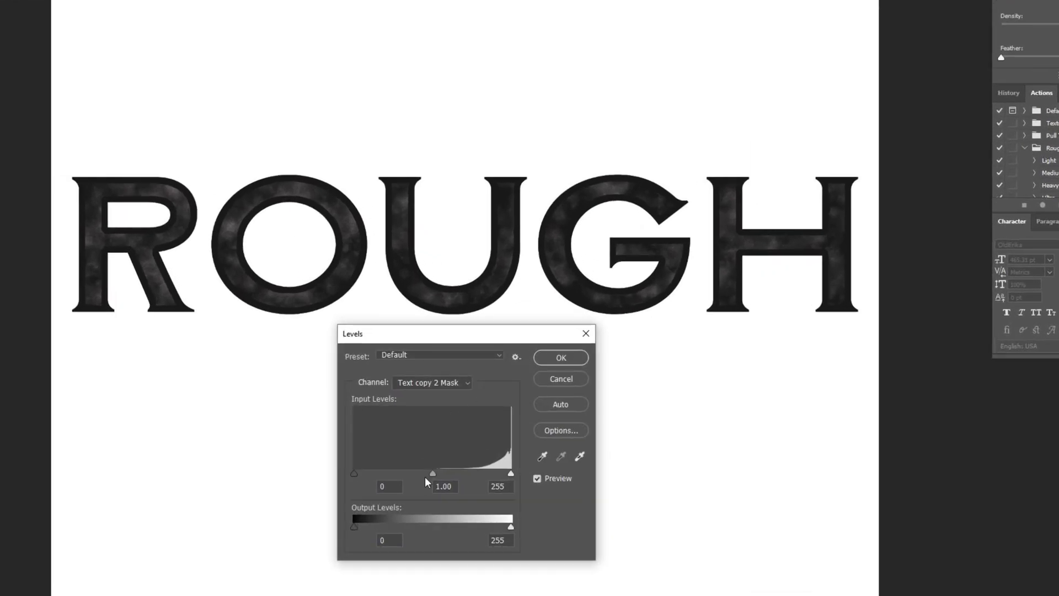
# Push the mask's Levels midtone and white sliders right so ROUGH shows crisp white worn speckles.
pyautogui.moveTo(432, 473); pyautogui.dragTo(466, 474)
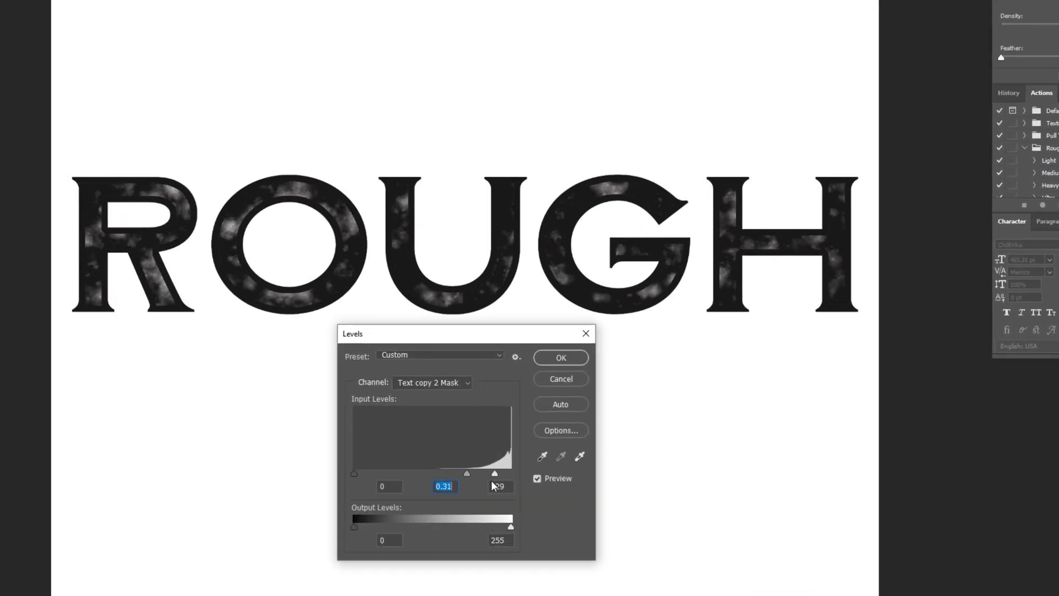
pyautogui.moveTo(511, 473); pyautogui.dragTo(489, 473)
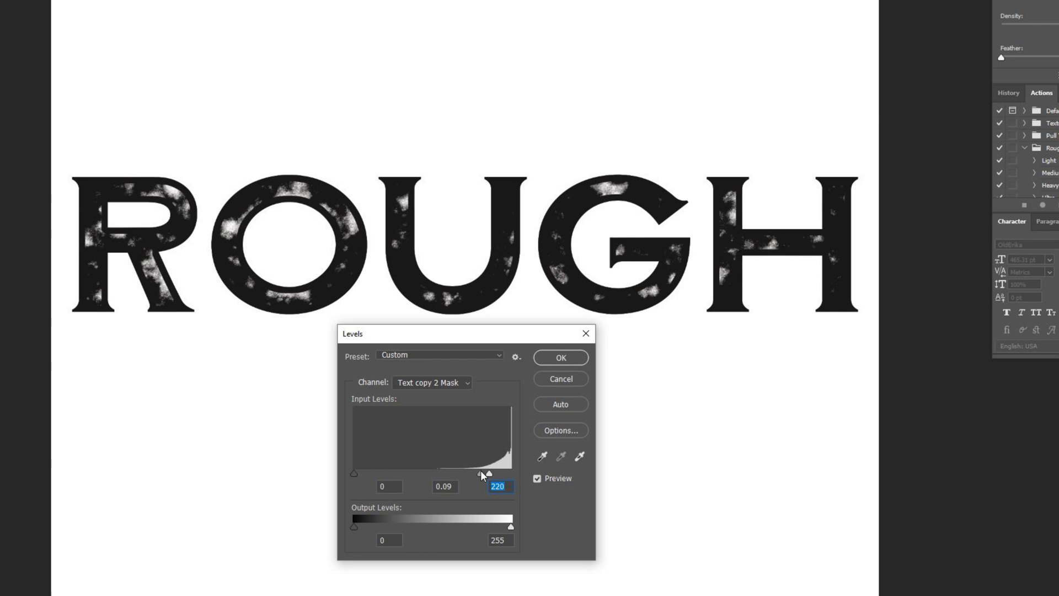
pyautogui.moveTo(489, 473); pyautogui.dragTo(484, 473)
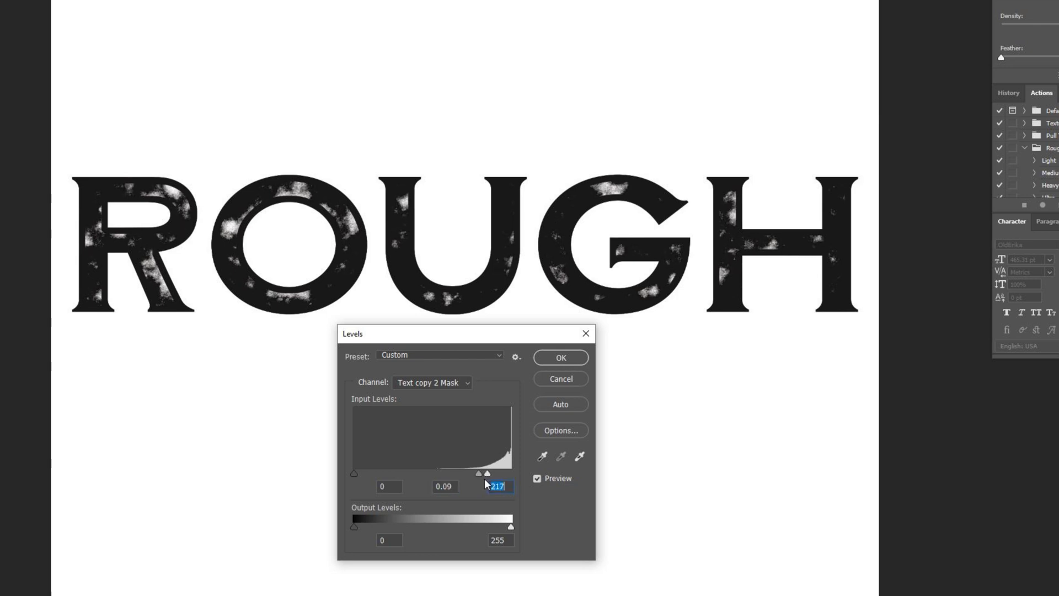
pyautogui.moveTo(478, 474); pyautogui.dragTo(487, 473)
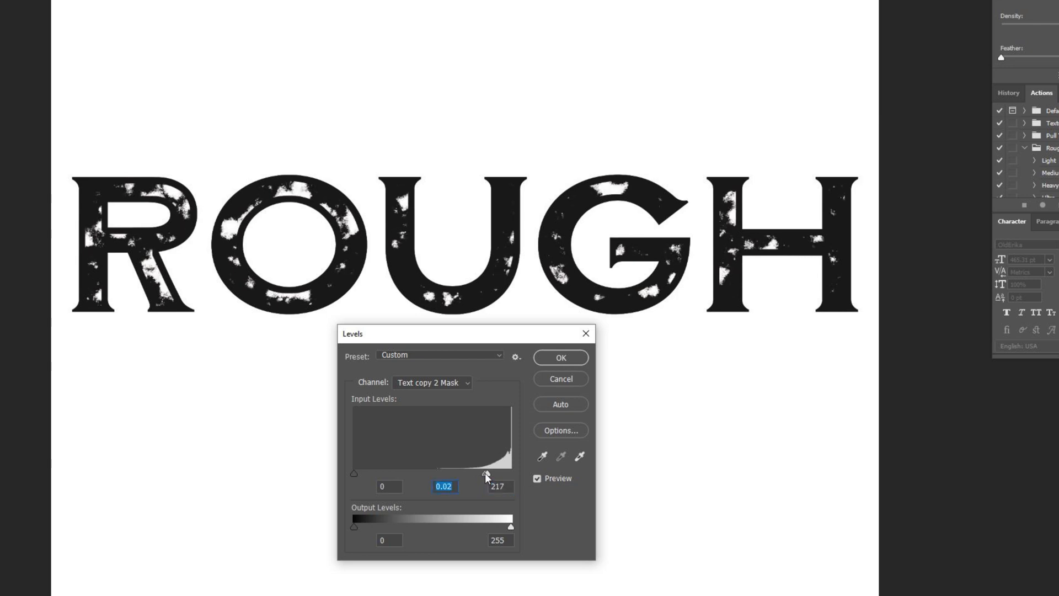
pyautogui.click(559, 357)
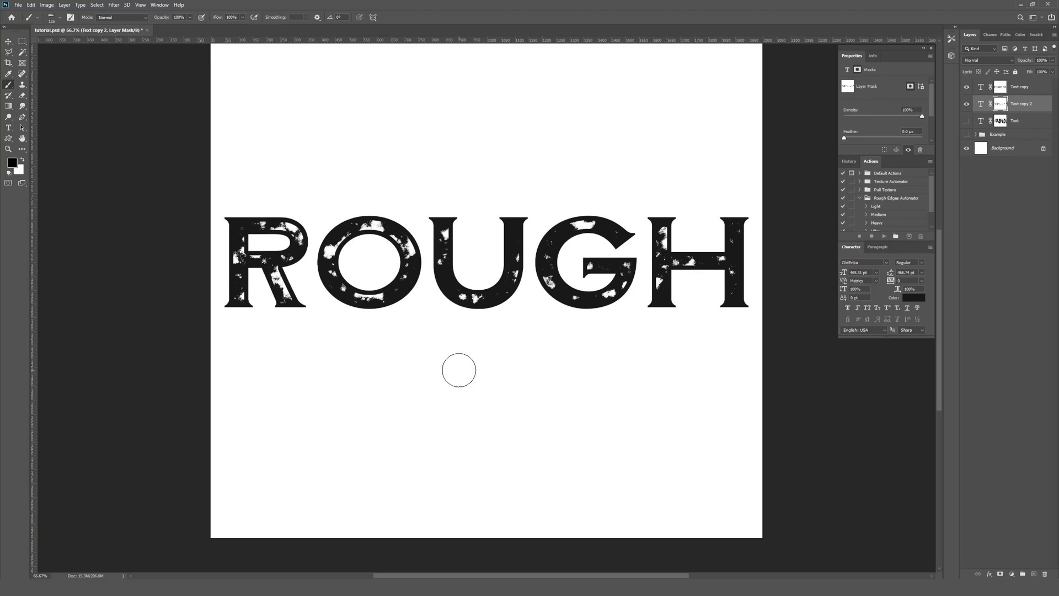